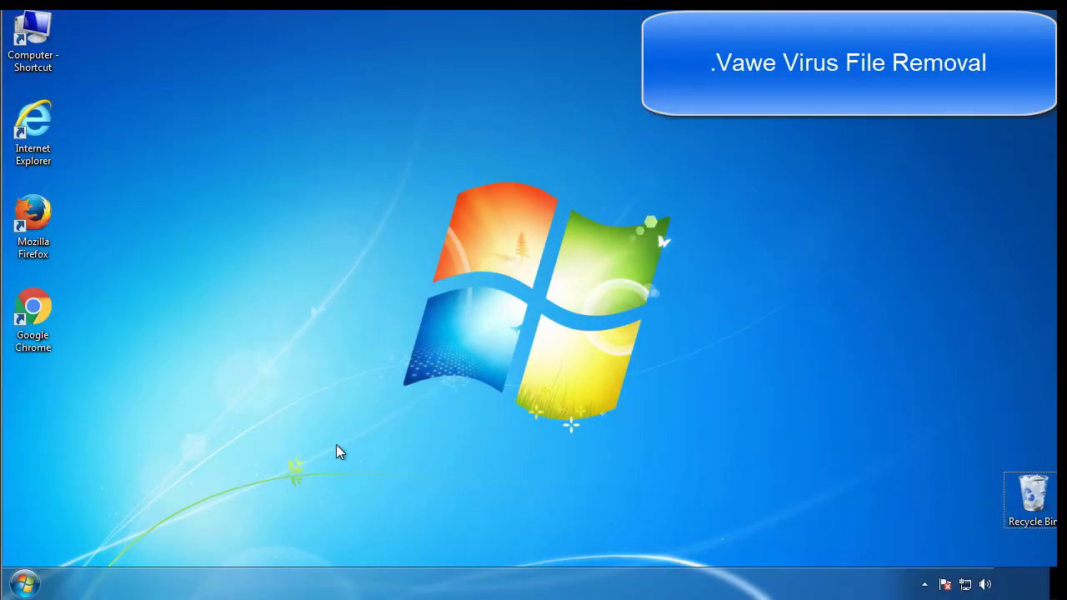
# - Launch msconfig, enable minimal Safe boot on the Boot tab, and apply it
pyautogui.click(17, 582)
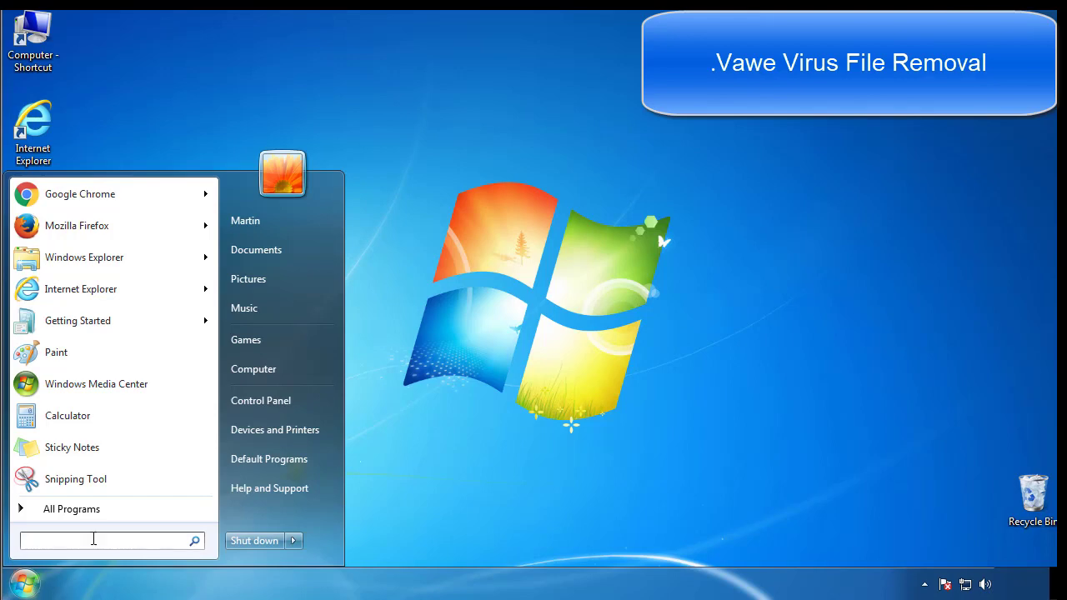
pyautogui.write('mscon')
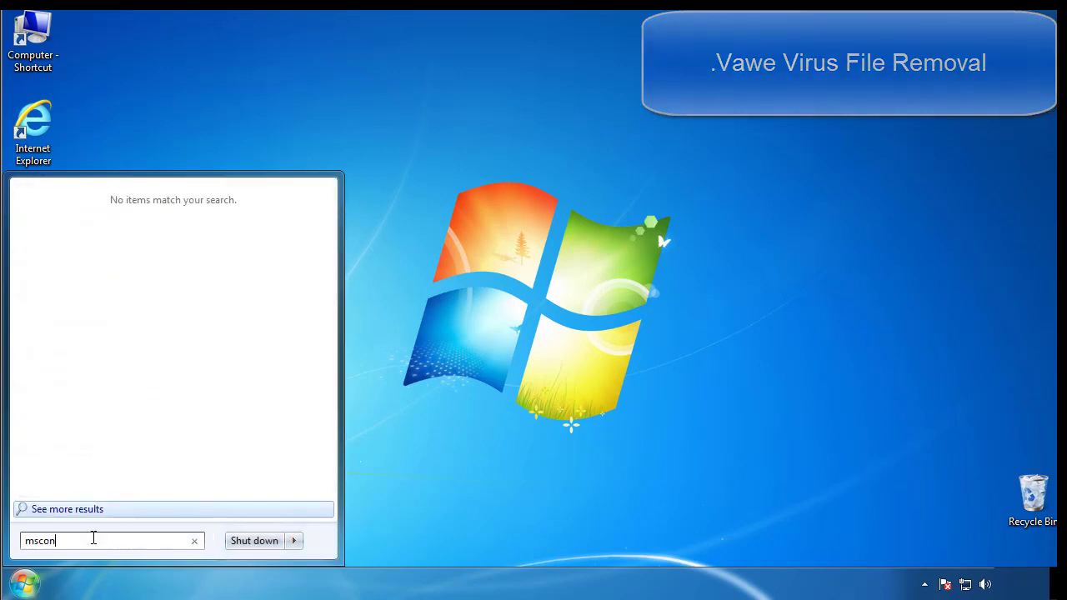
pyautogui.press('enter')
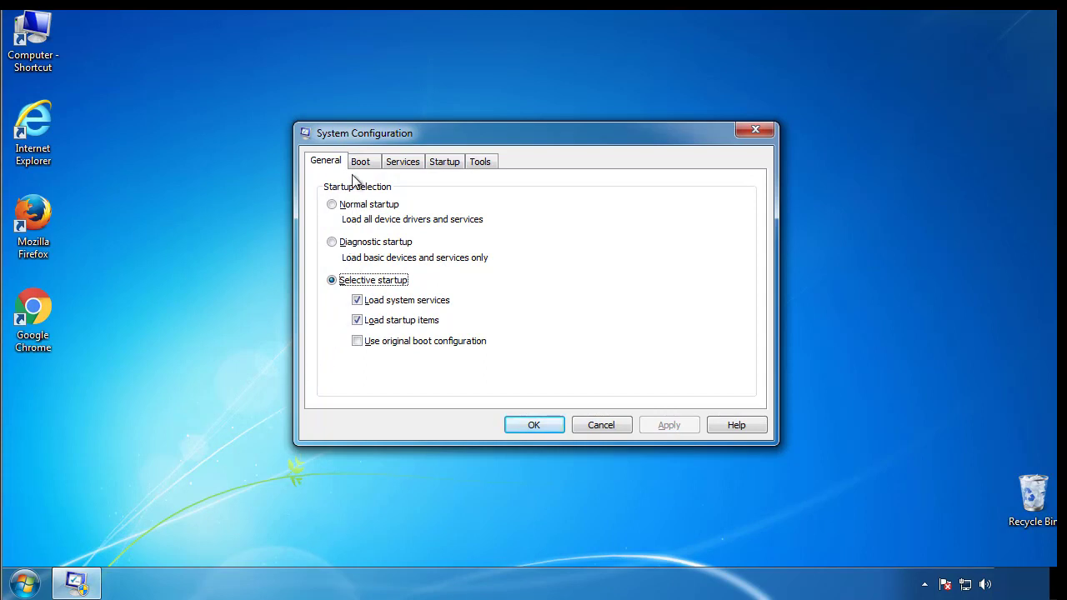
pyautogui.click(360, 161)
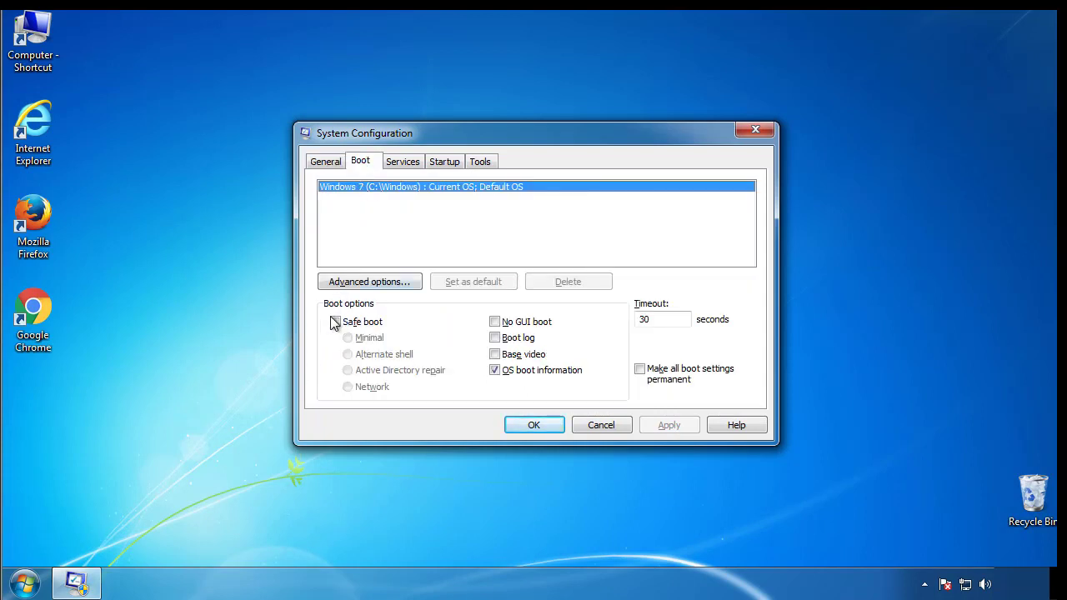
pyautogui.click(335, 322)
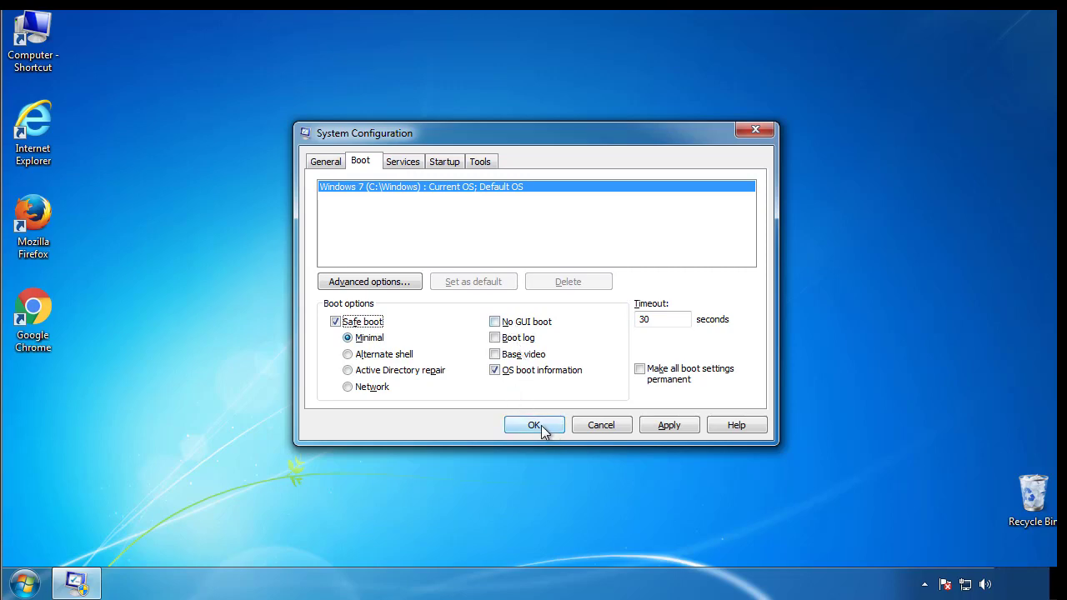
pyautogui.click(533, 425)
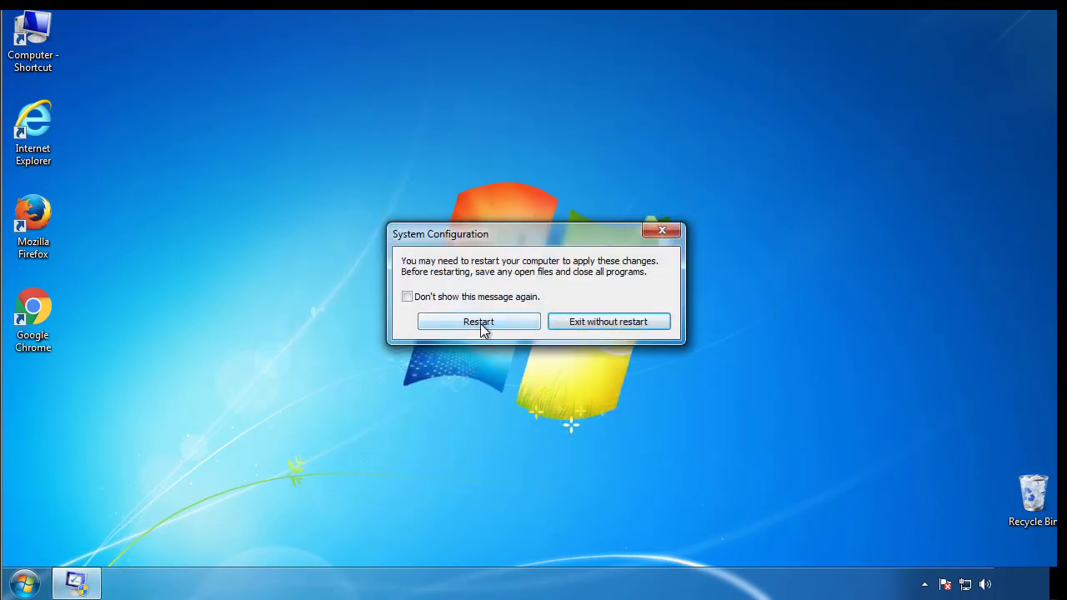
# - Restart into Safe Mode, close Help, and enable 'Show hidden files, folders, and drives'
pyautogui.click(478, 322)
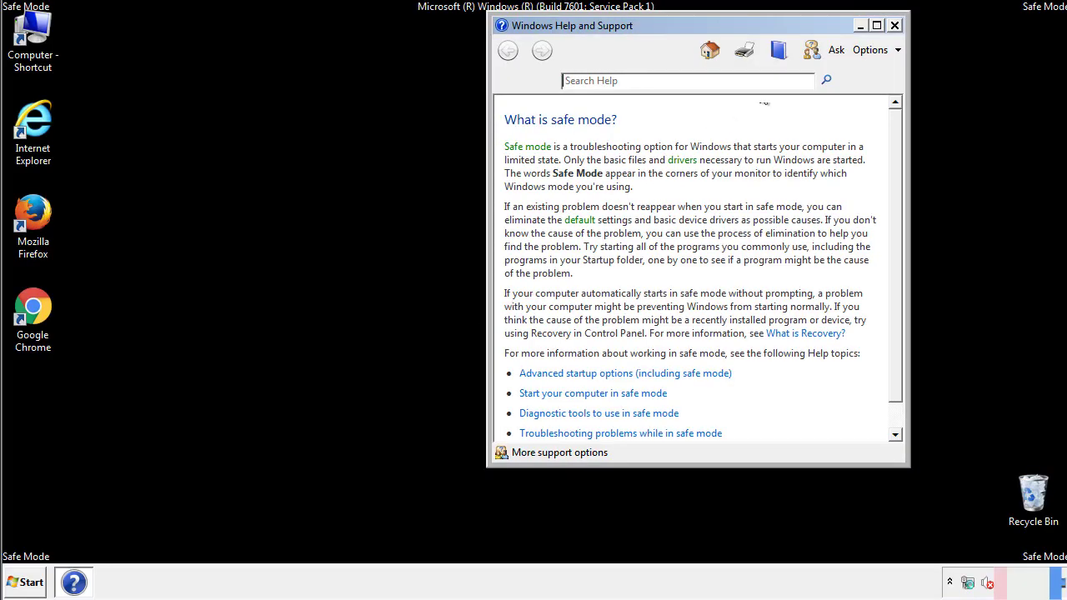
pyautogui.click(894, 25)
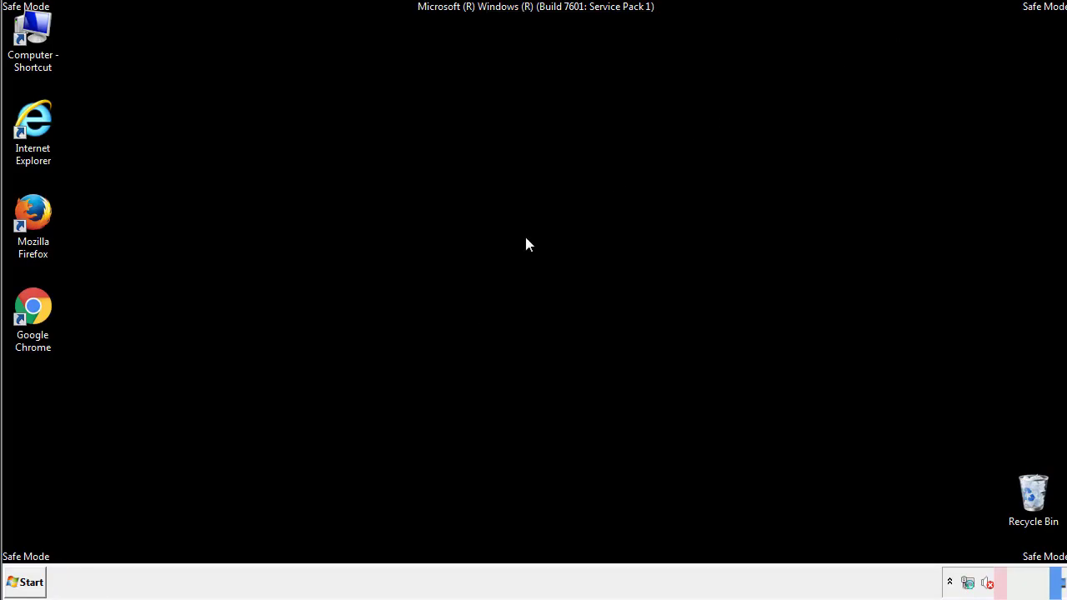
pyautogui.click(25, 582)
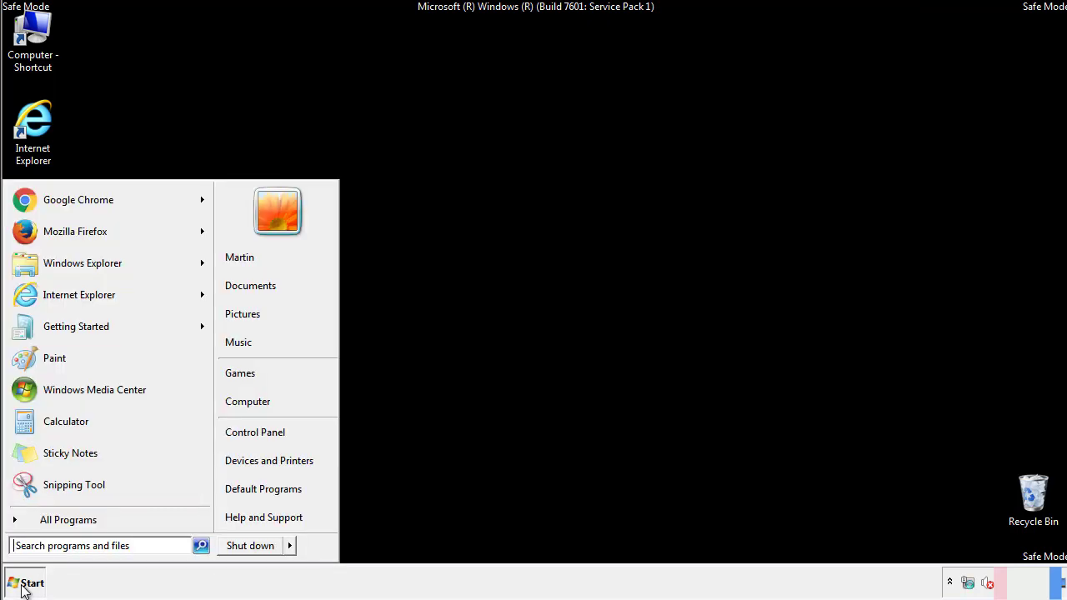
pyautogui.click(25, 582)
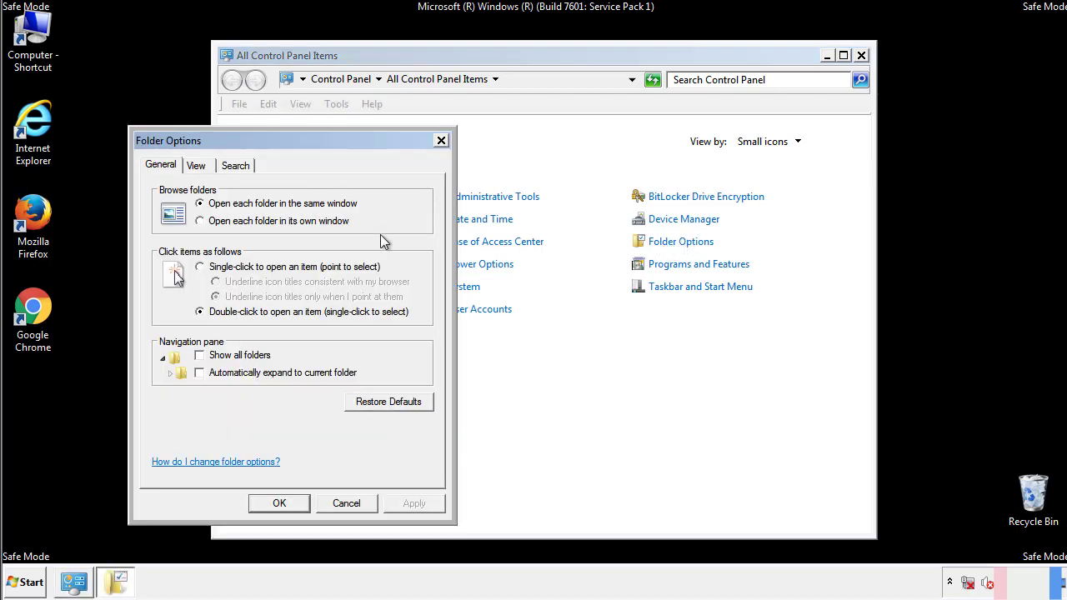
pyautogui.click(196, 165)
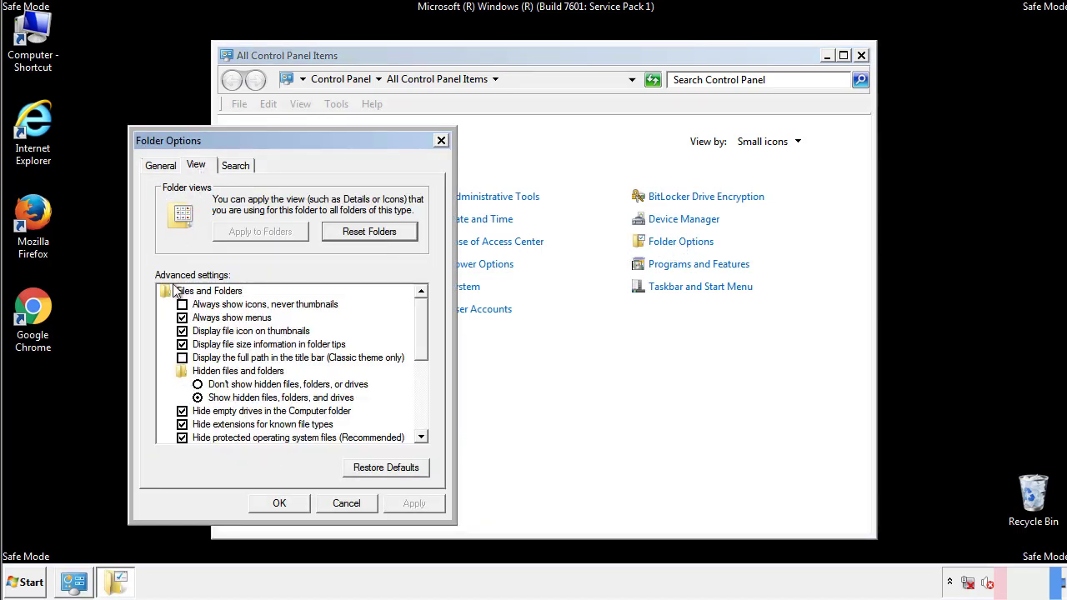
pyautogui.click(198, 398)
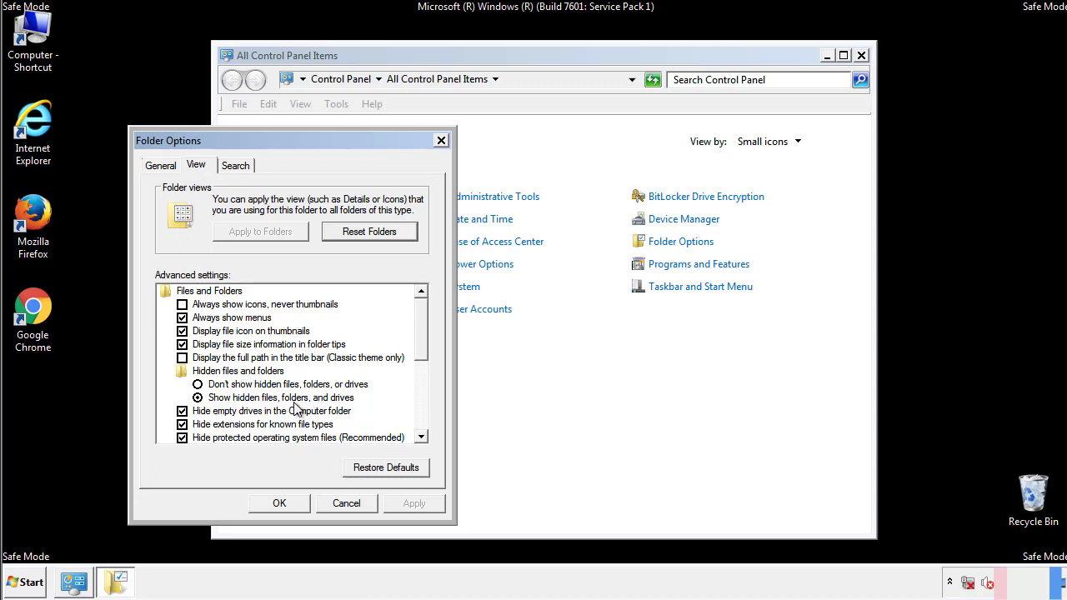
pyautogui.click(279, 503)
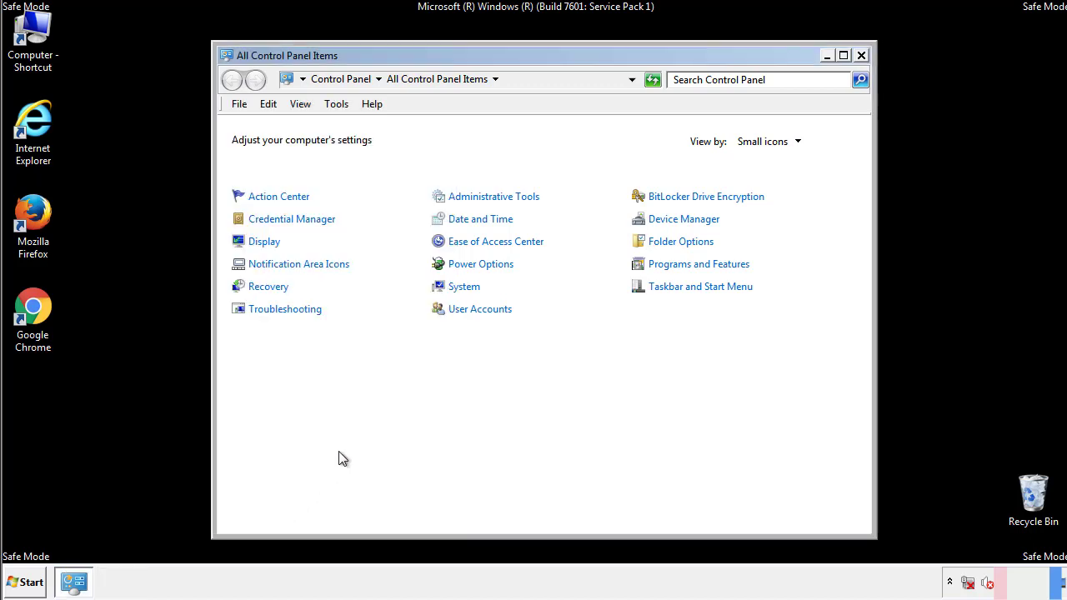
# - Browse in Explorer to the Windows\System32\drivers\etc folder
pyautogui.click(861, 55)
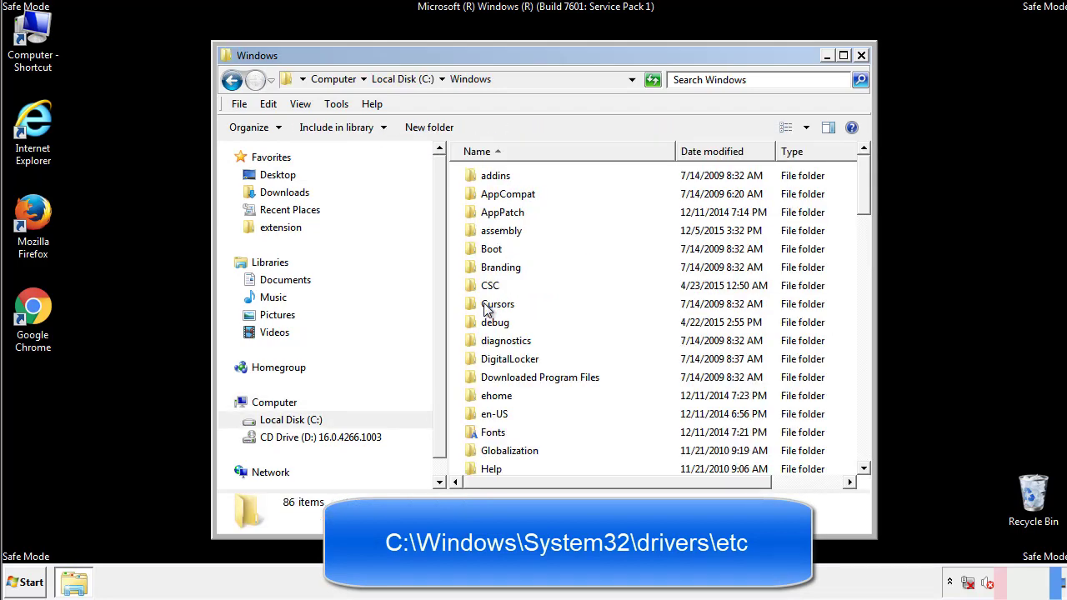
pyautogui.scroll(-3)
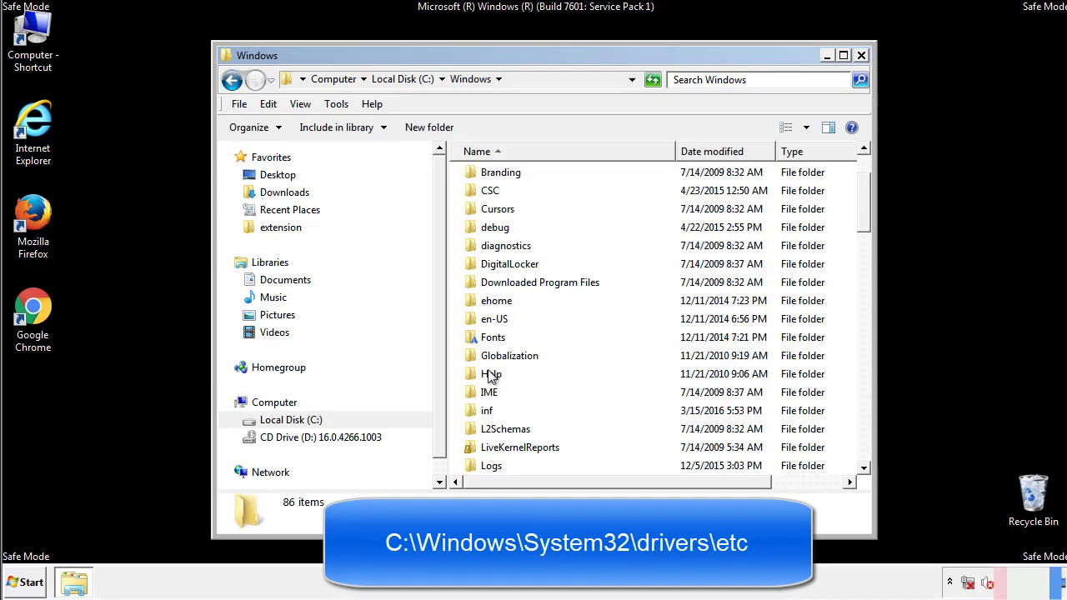
pyautogui.scroll(-3)
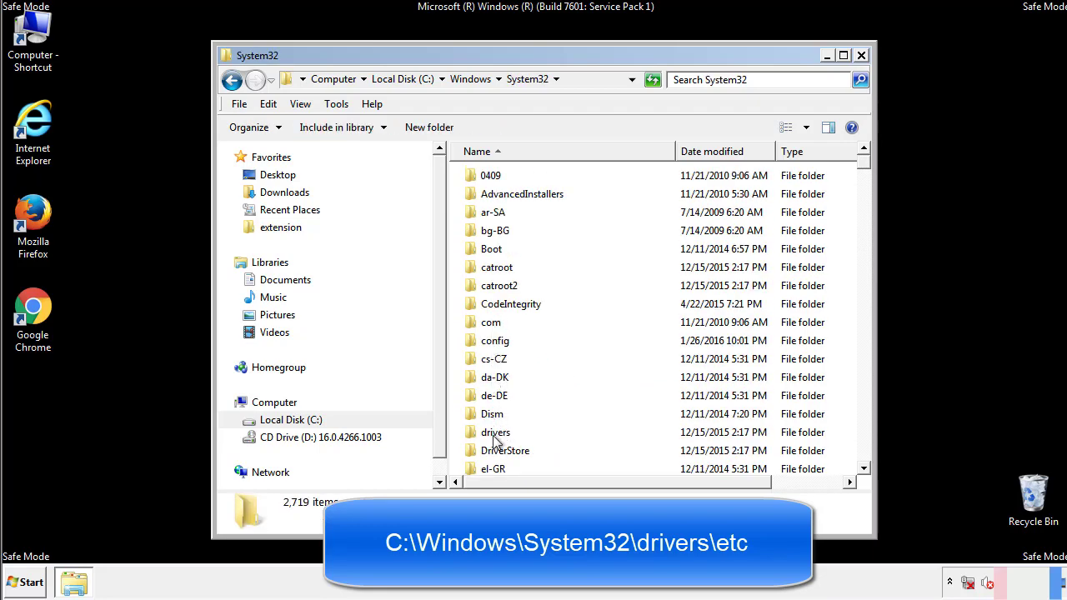
pyautogui.doubleClick(495, 431)
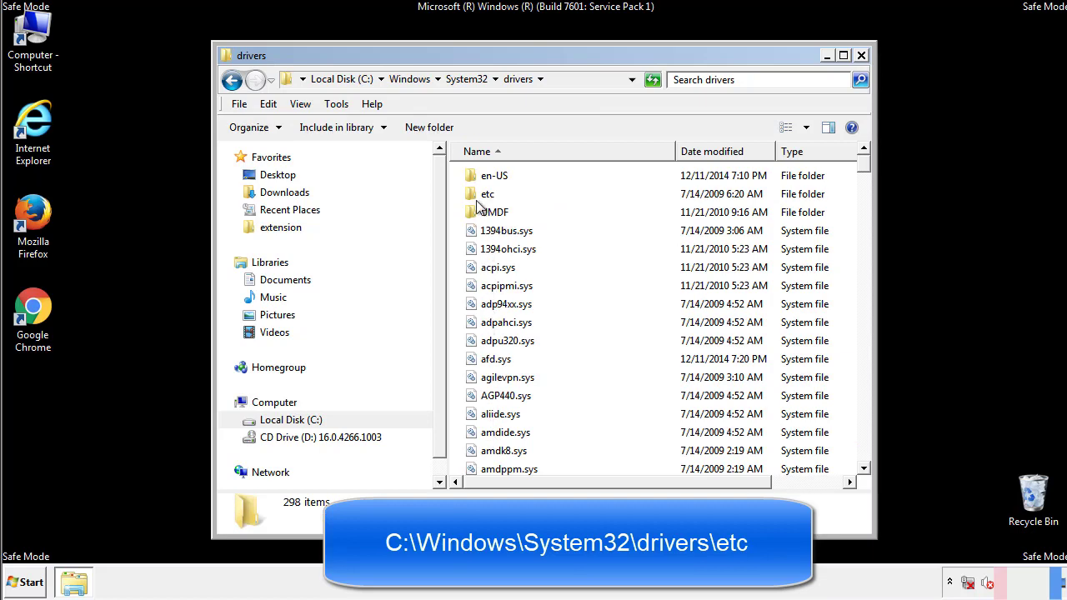
pyautogui.doubleClick(487, 193)
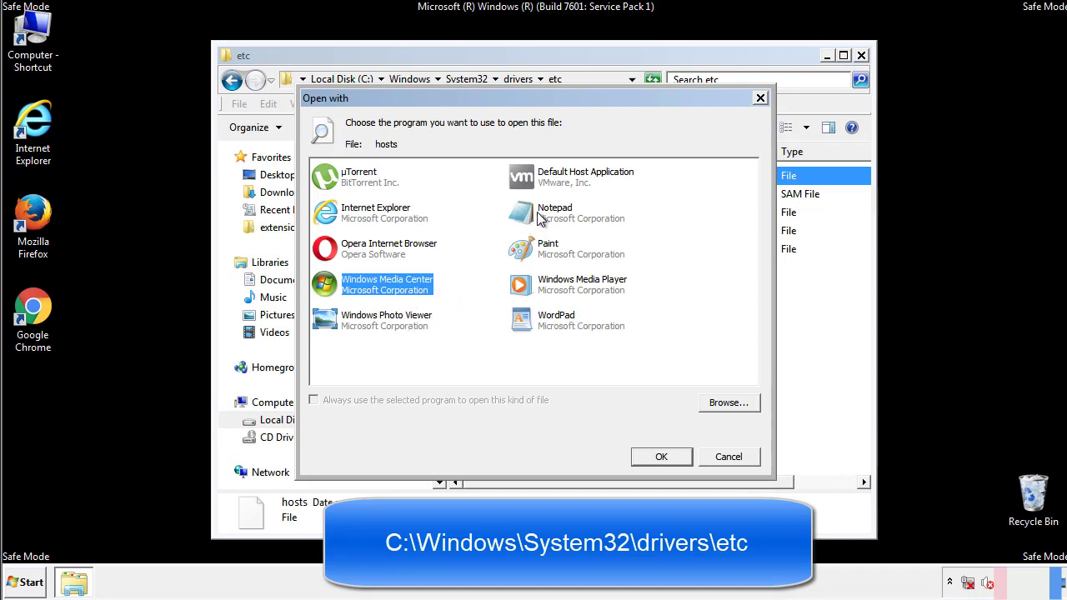
# - Delete the four bottom host entries in Notepad, then close Notepad and the etc folder
pyautogui.click(660, 456)
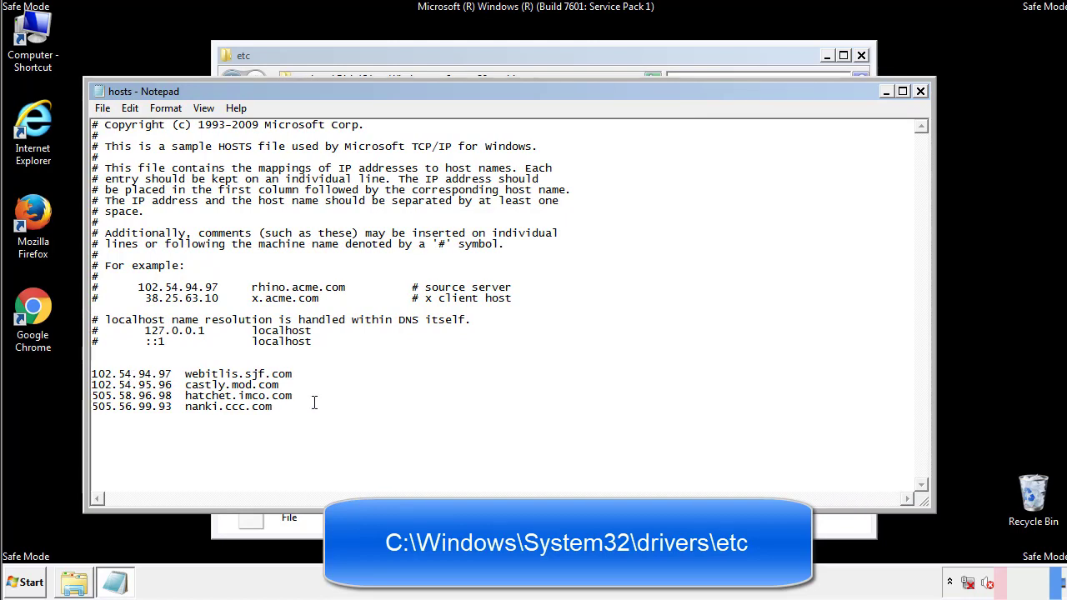
pyautogui.moveTo(93, 372); pyautogui.dragTo(291, 407)
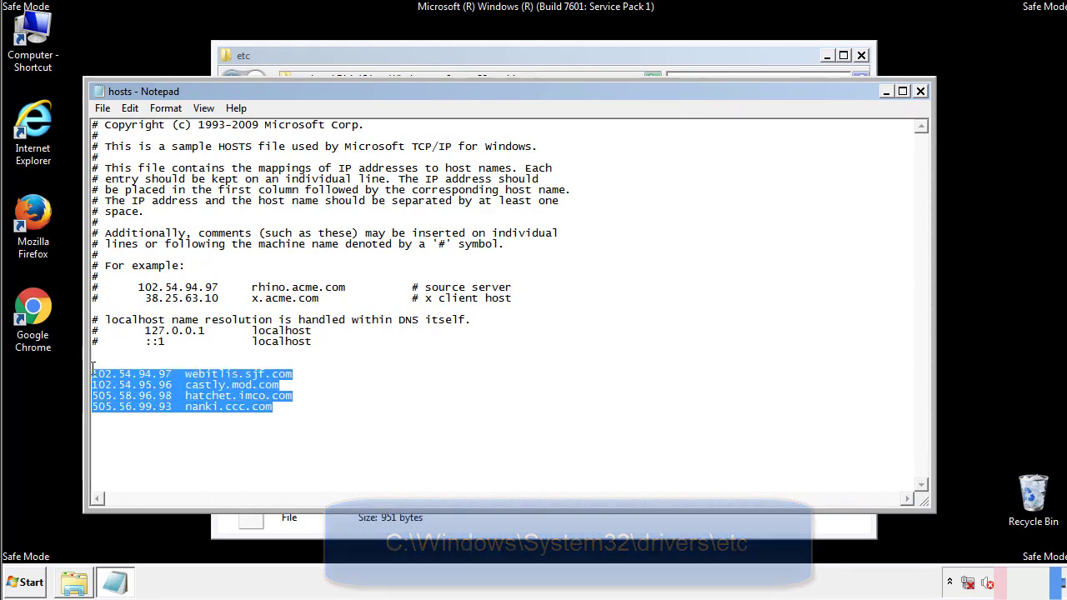
pyautogui.press('Delete')
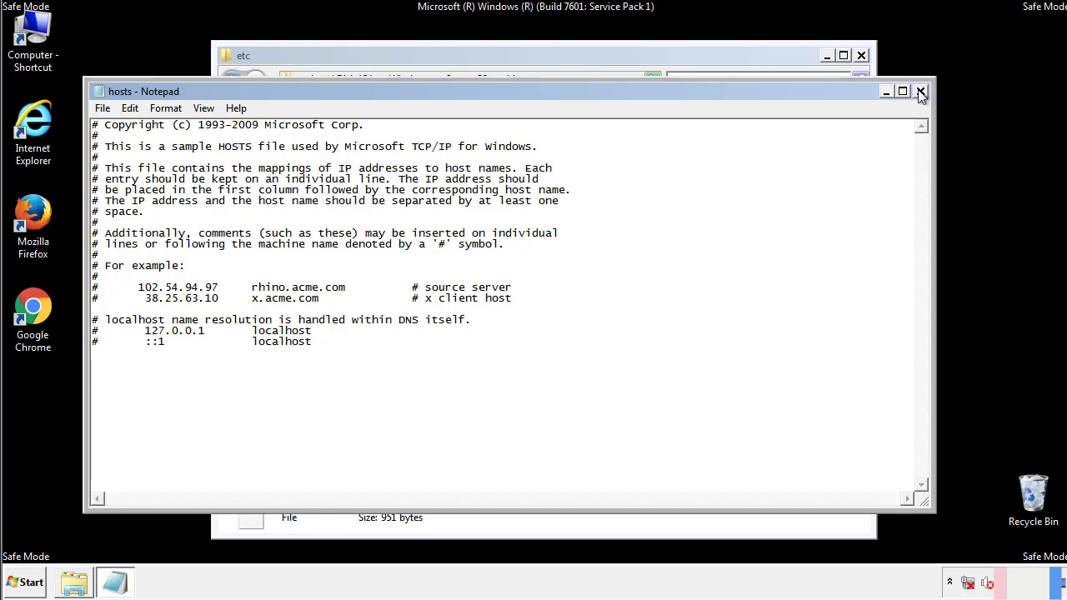
pyautogui.click(921, 90)
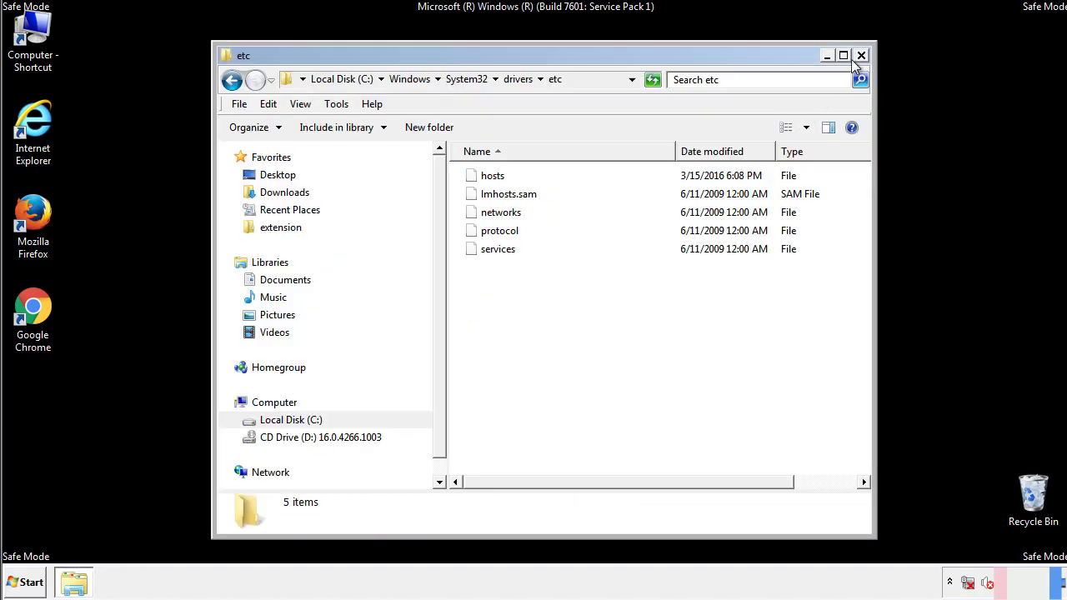
pyautogui.click(861, 55)
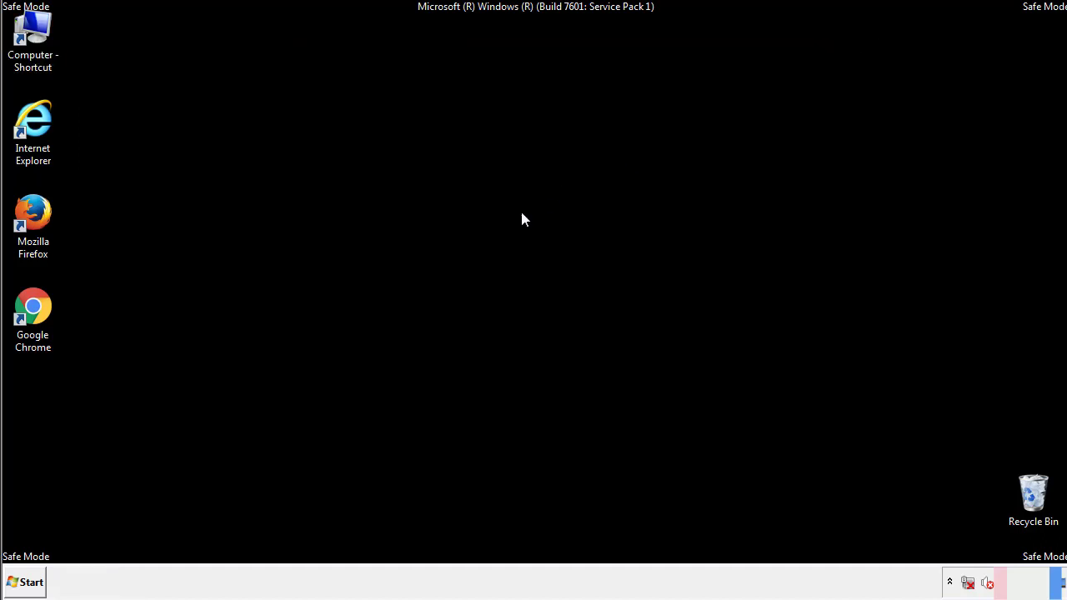
# - Open the Startup folder from All Programs and delete its four suspicious items to the Recycle Bin
pyautogui.click(24, 582)
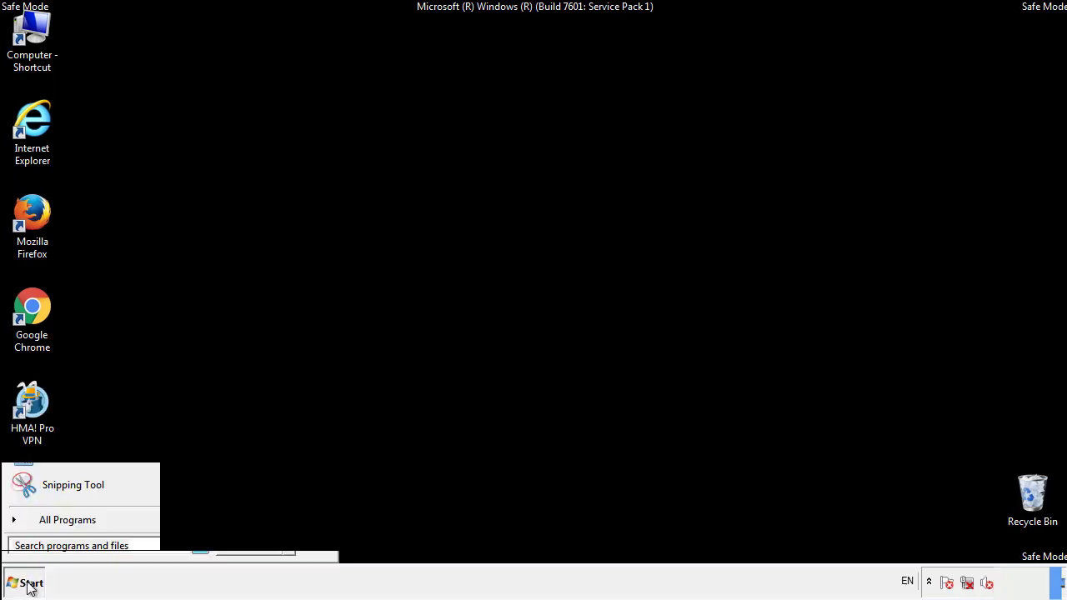
pyautogui.click(68, 520)
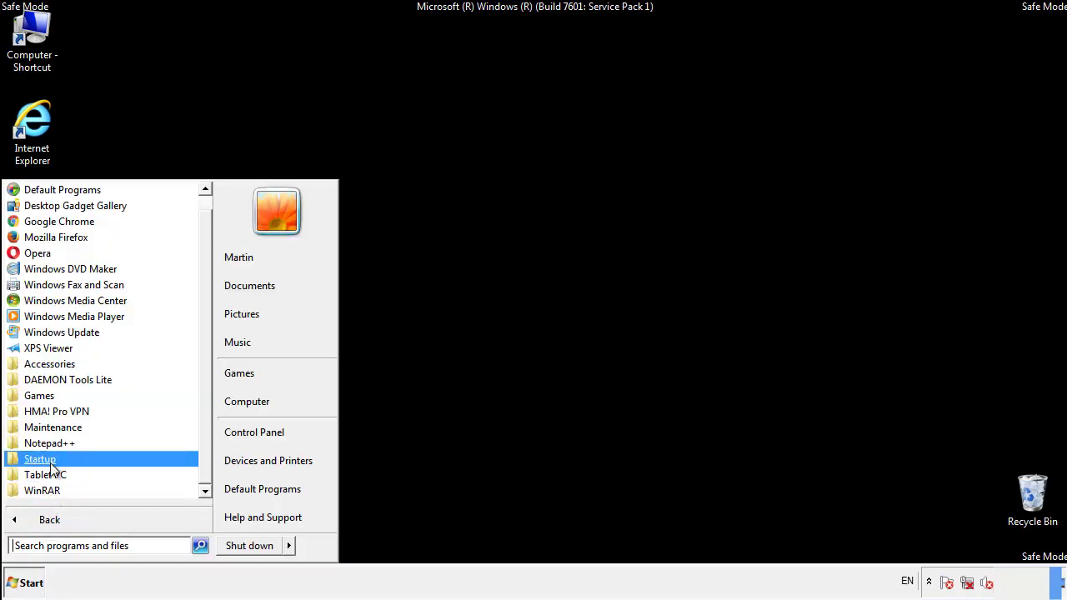
pyautogui.rightClick(40, 459)
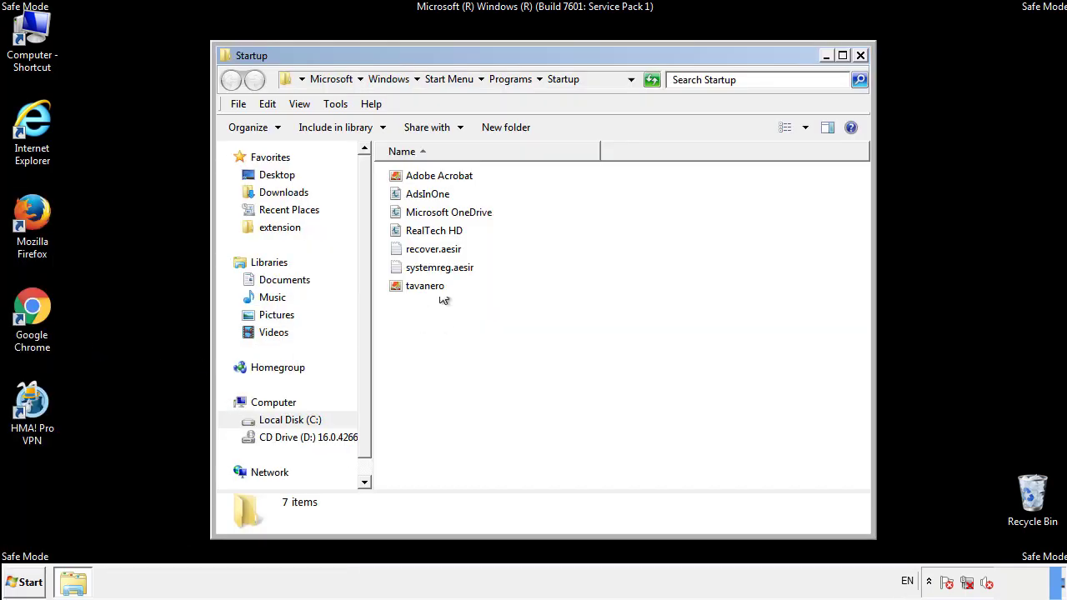
pyautogui.click(427, 193)
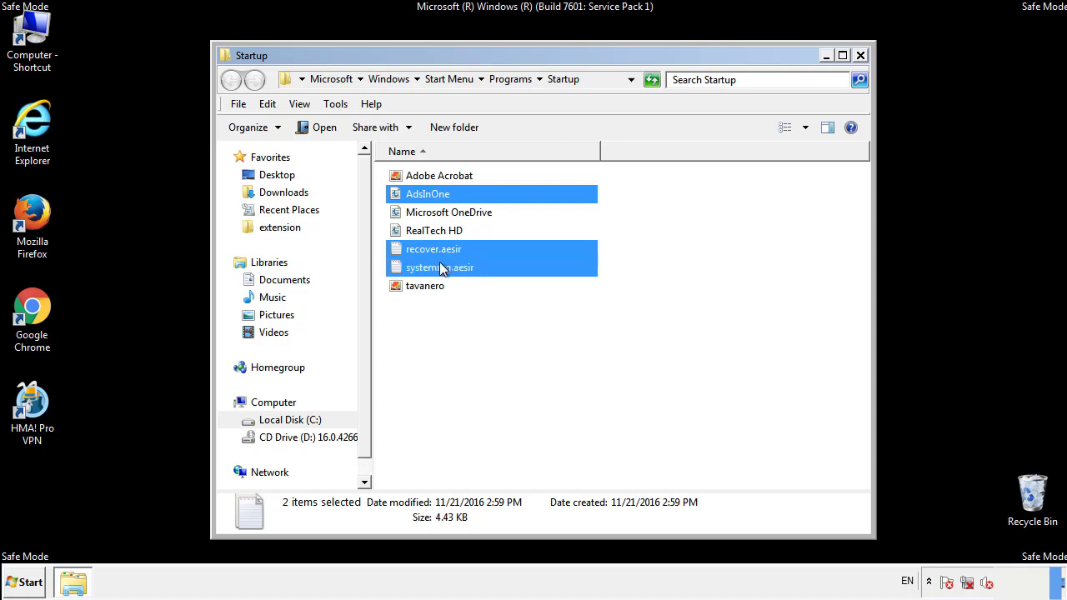
pyautogui.rightClick(425, 286)
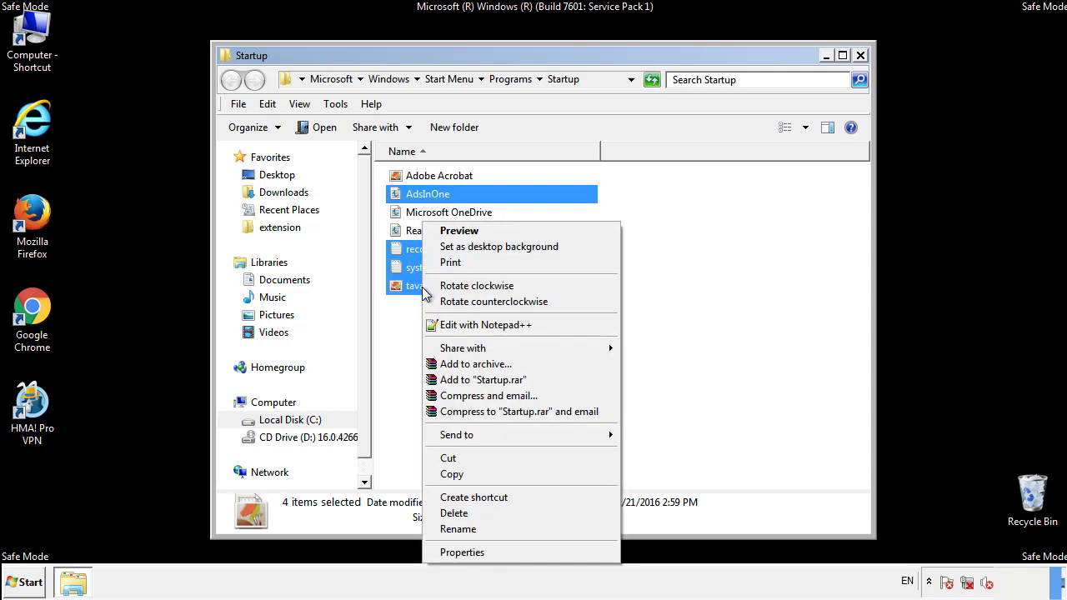
pyautogui.click(453, 513)
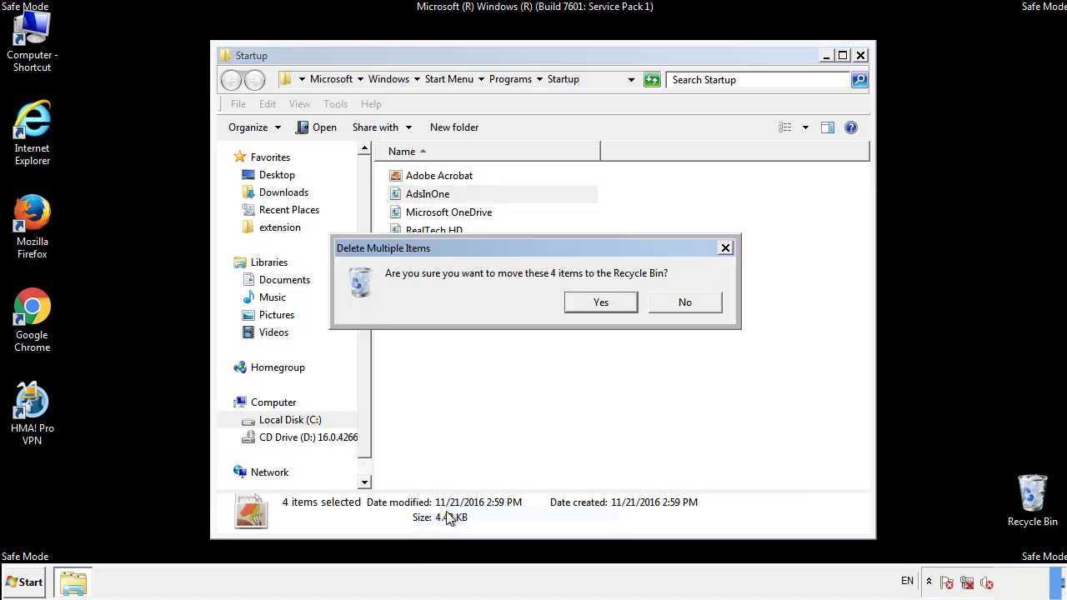
pyautogui.click(600, 302)
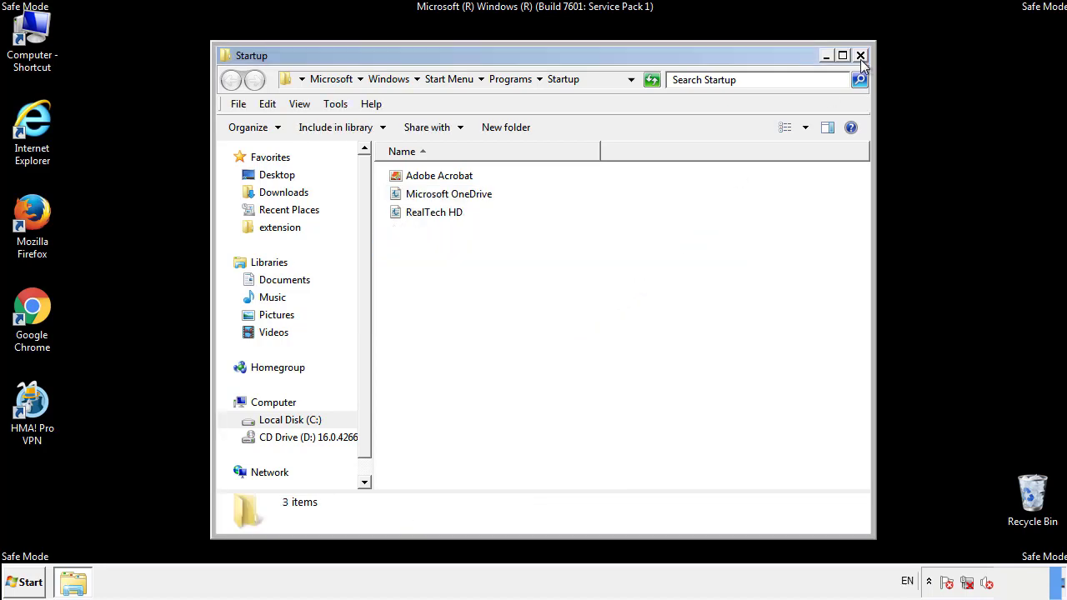
pyautogui.click(860, 55)
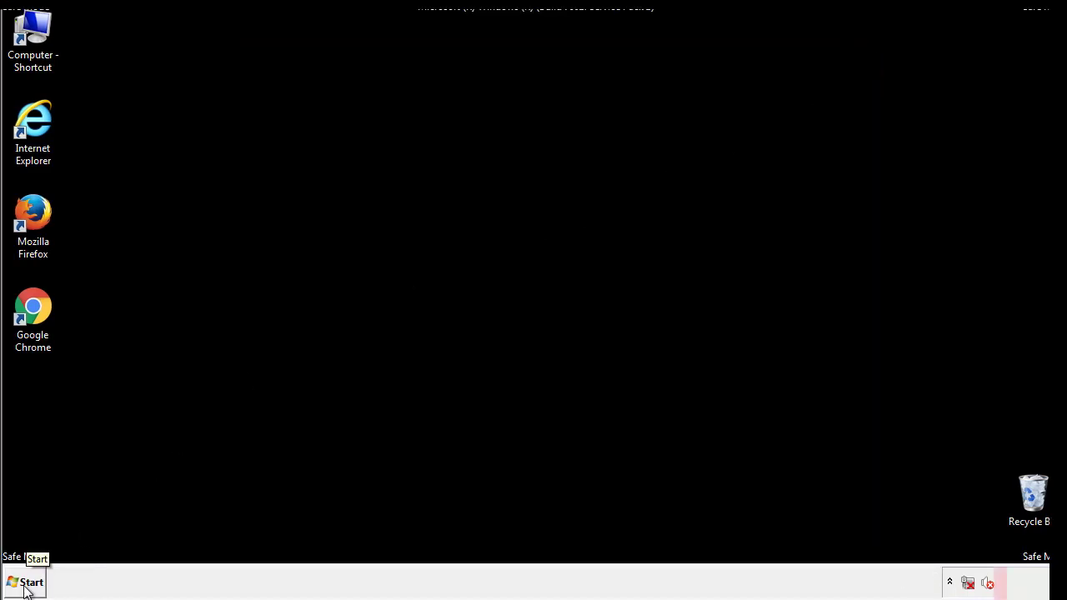
# - Launch regedit and expand HKEY_LOCAL_MACHINE\SOFTWARE\Microsoft\Windows\CurrentVersion until Run is visible
pyautogui.click(25, 581)
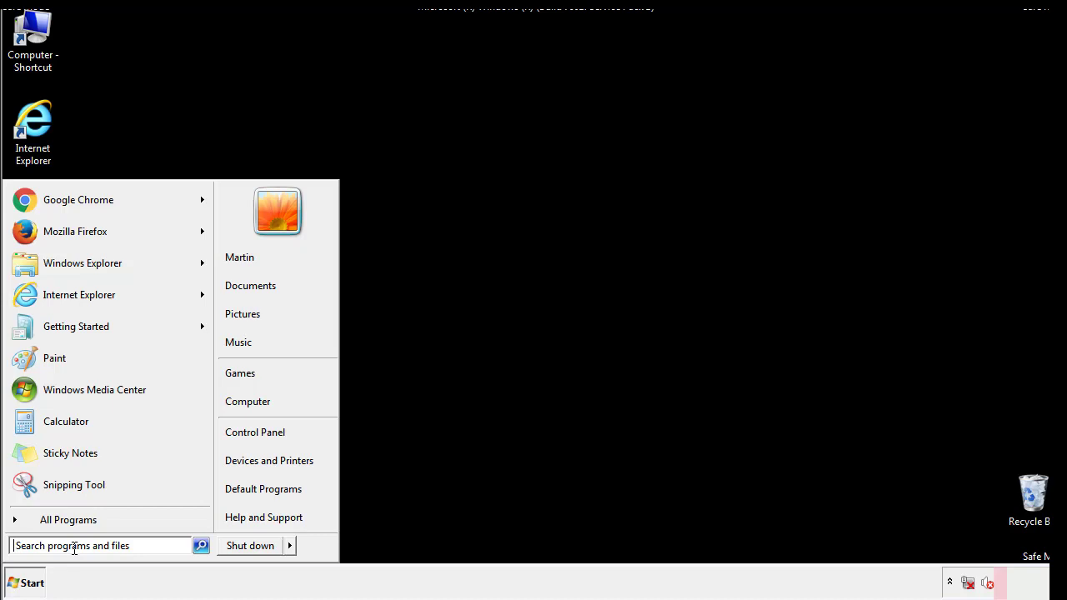
pyautogui.write('reged')
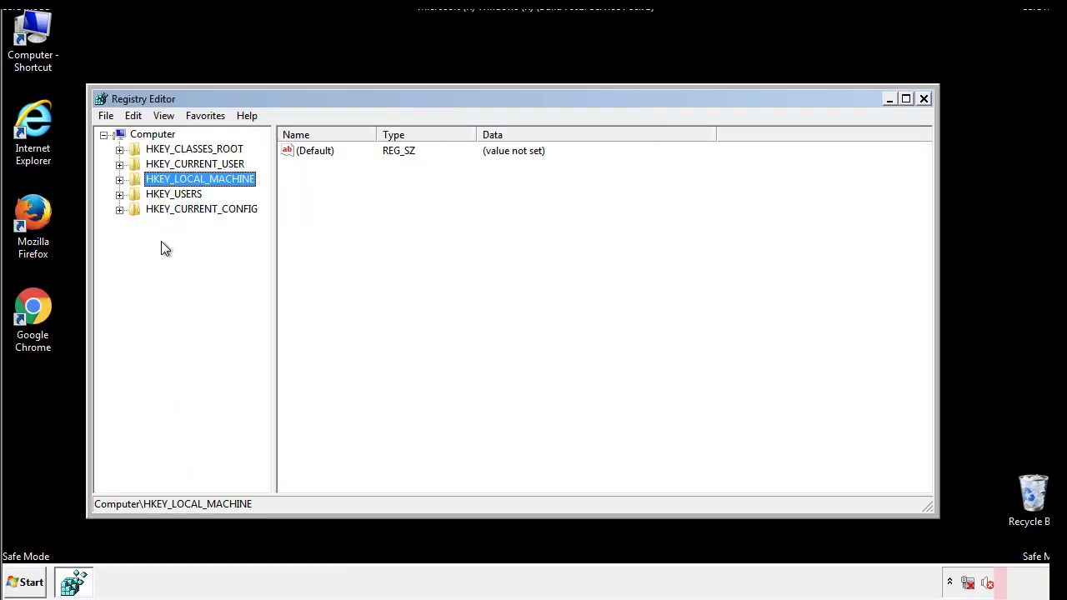
pyautogui.click(119, 179)
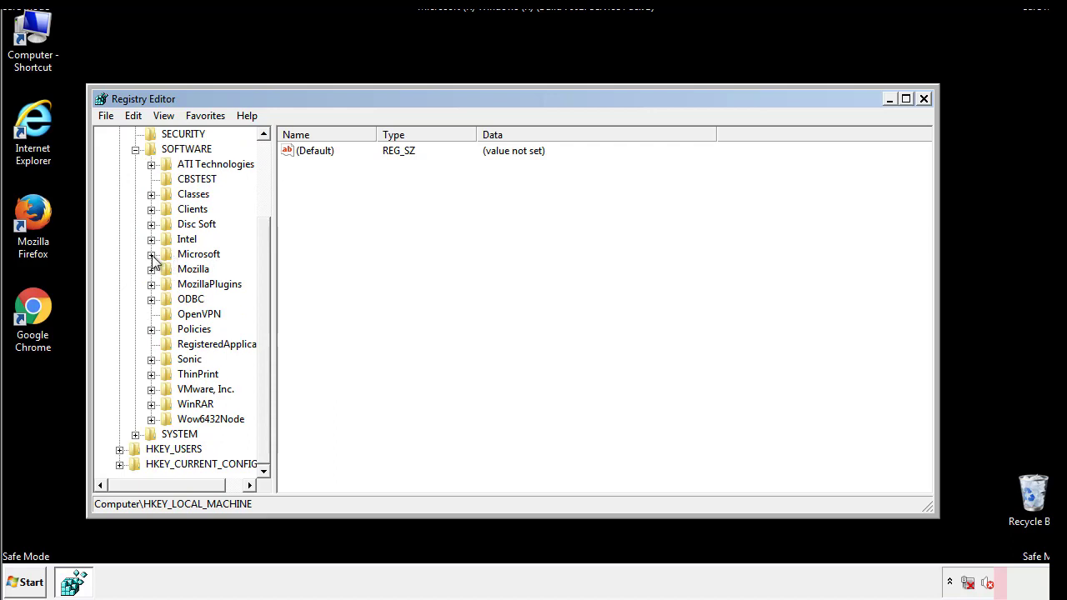
pyautogui.click(152, 254)
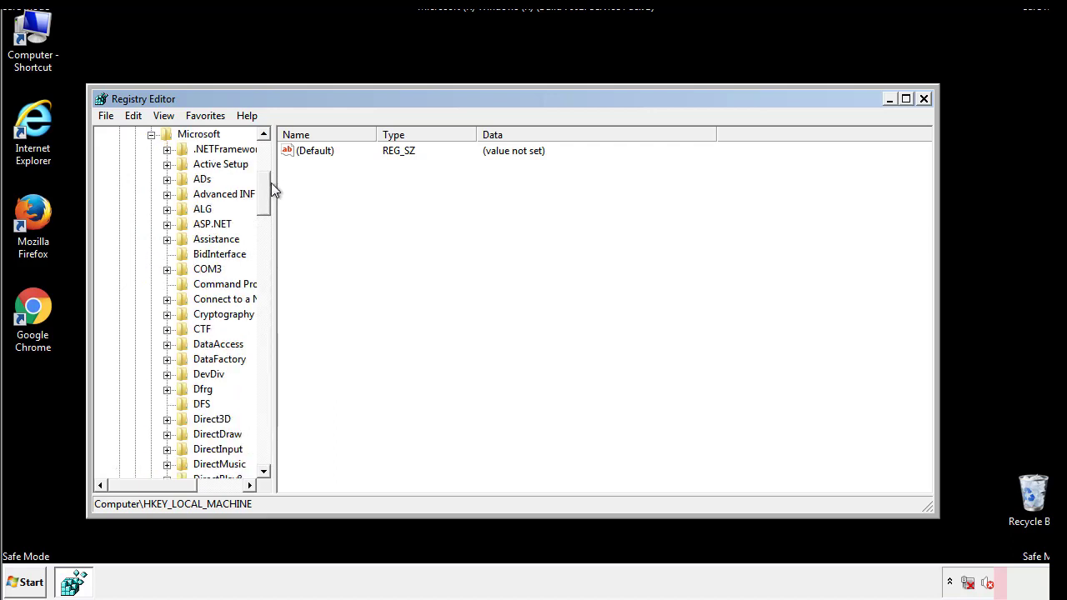
pyautogui.scroll(-3)
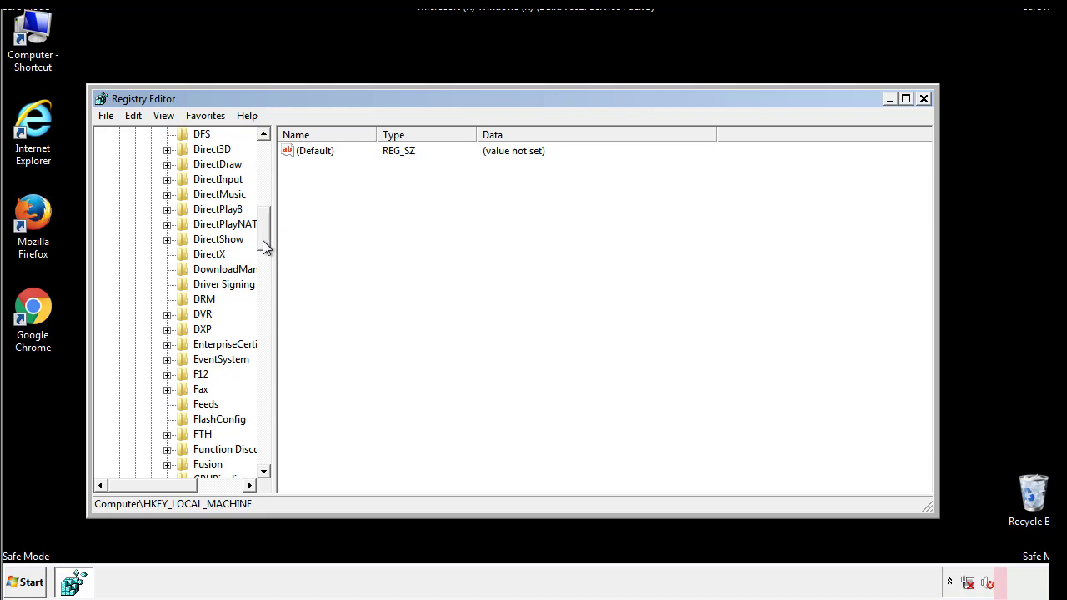
pyautogui.scroll(-3)
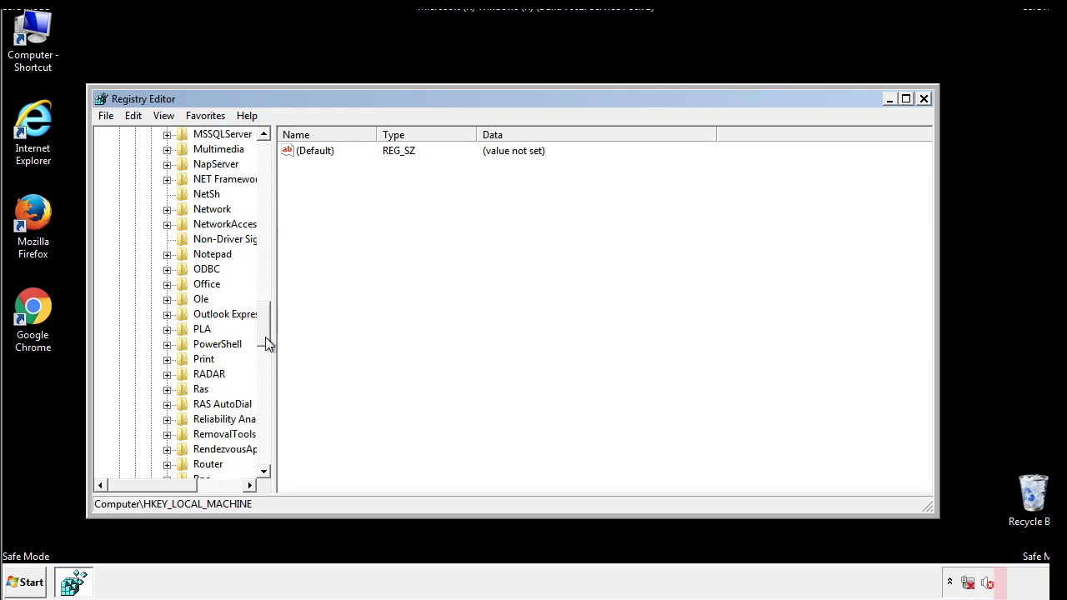
pyautogui.scroll(-3)
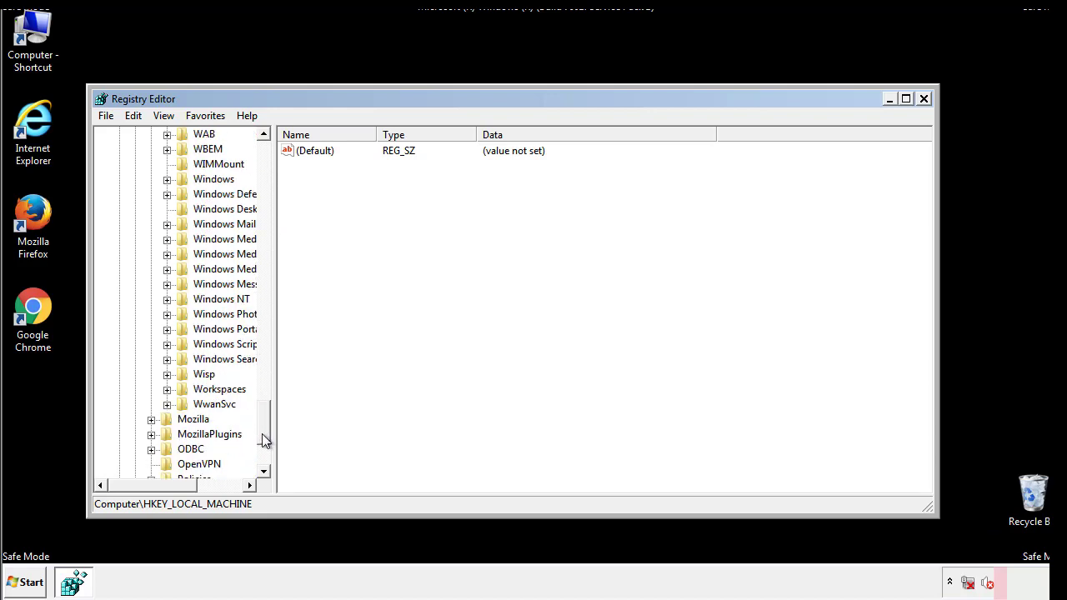
pyautogui.click(167, 254)
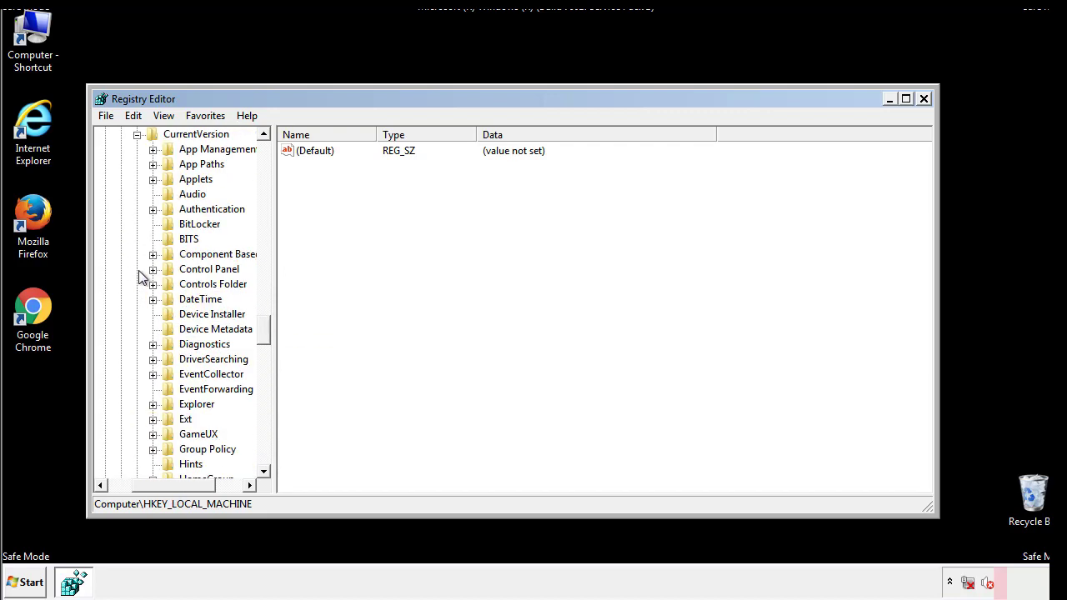
pyautogui.scroll(-3)
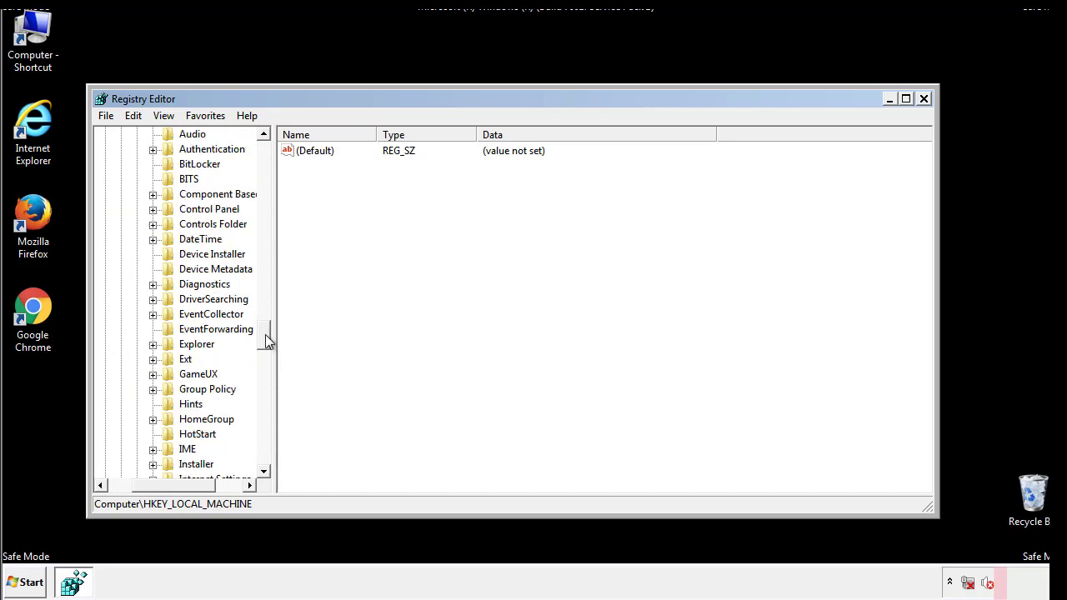
pyautogui.scroll(-3)
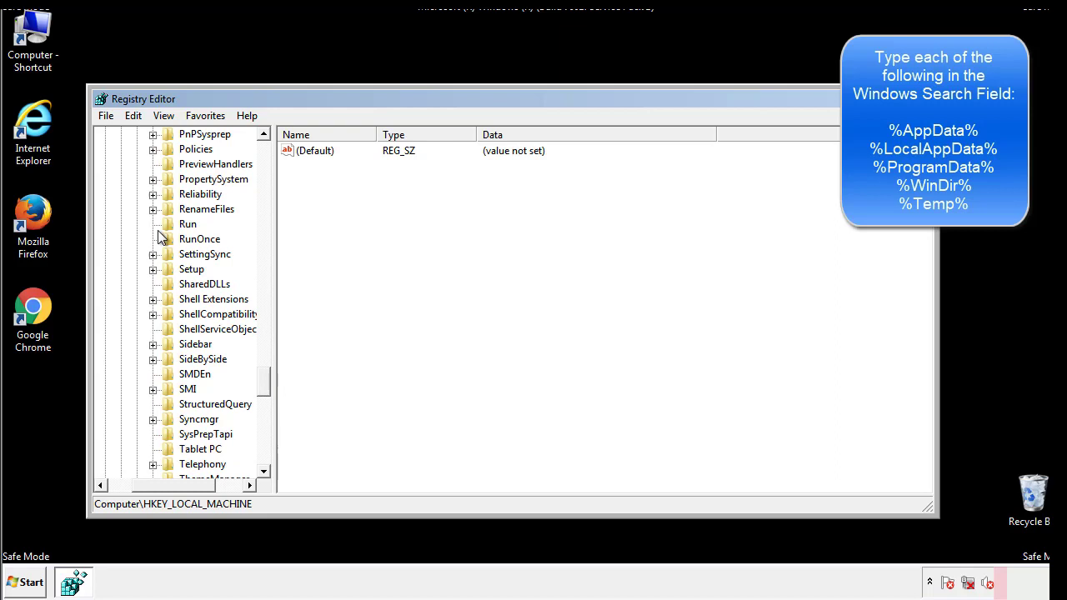
# - Delete the tappi.loc value from the HKLM CurrentVersion Run key
pyautogui.click(187, 224)
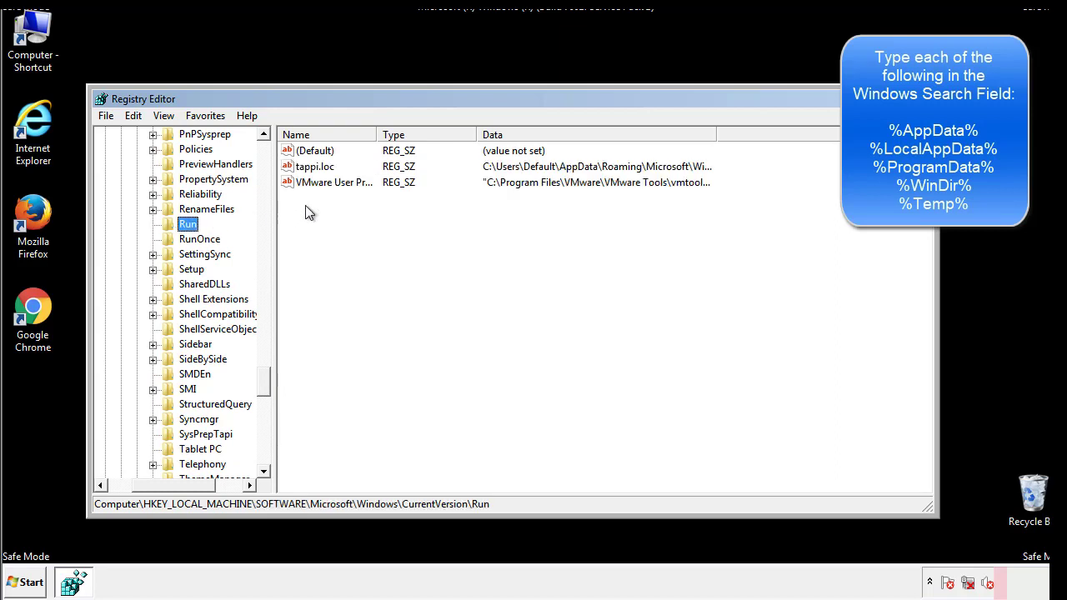
pyautogui.moveTo(686, 184)
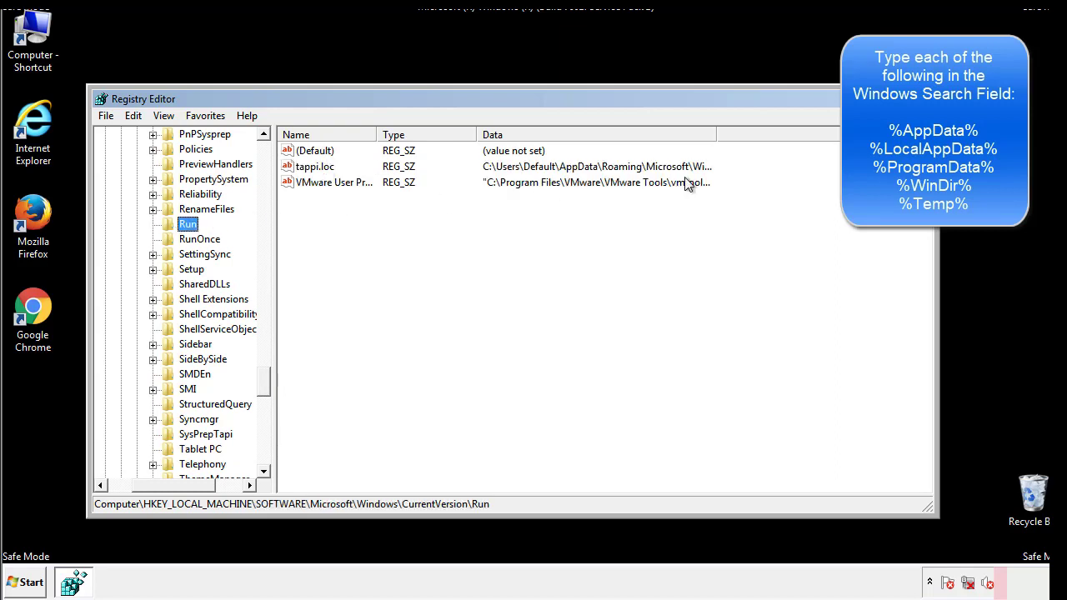
pyautogui.click(315, 166)
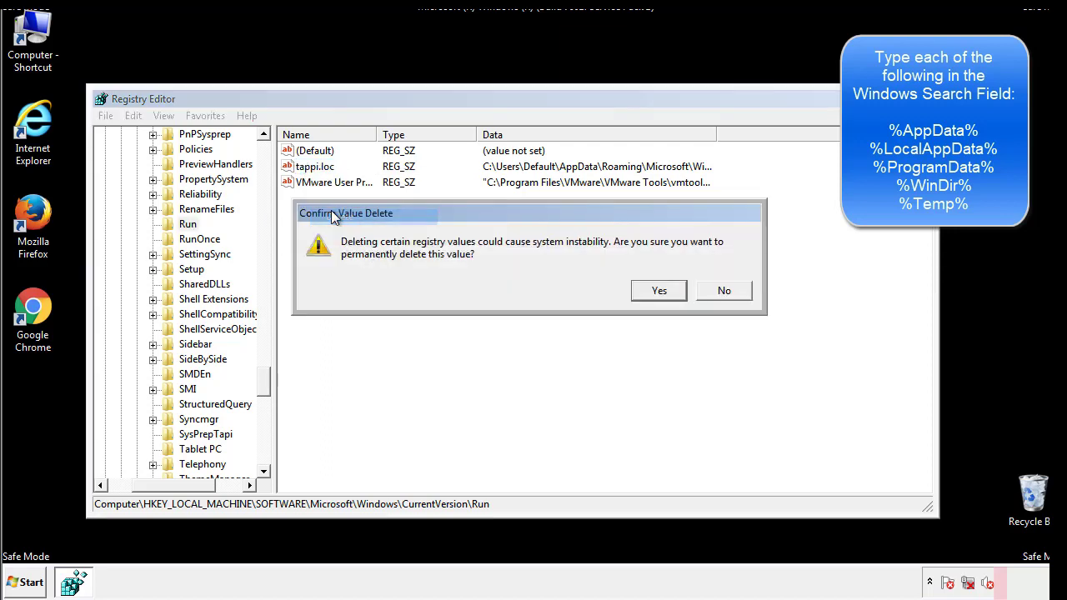
pyautogui.click(658, 290)
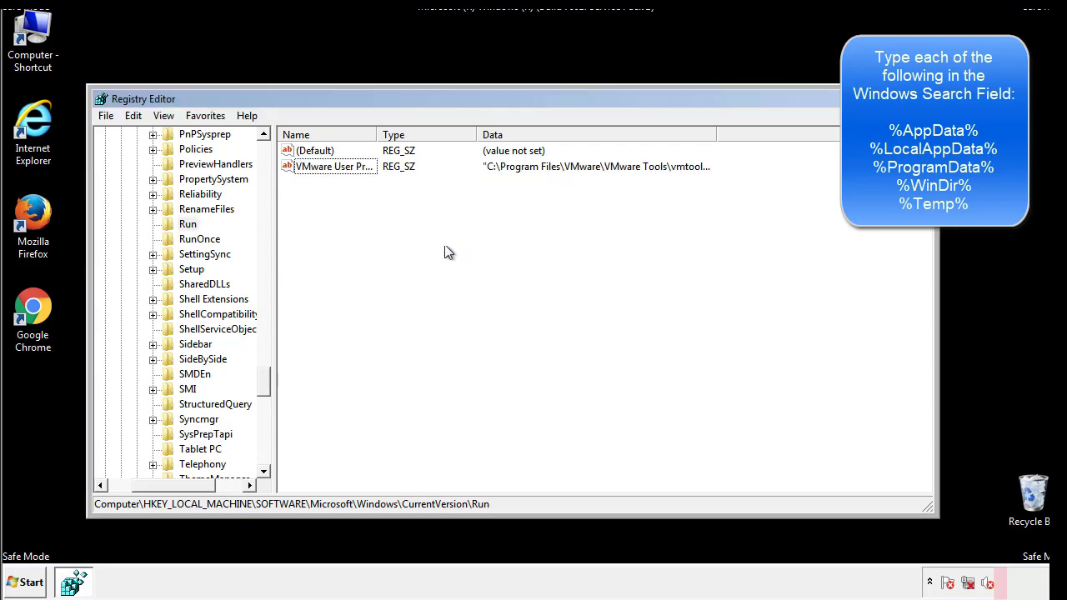
pyautogui.scroll(-3)
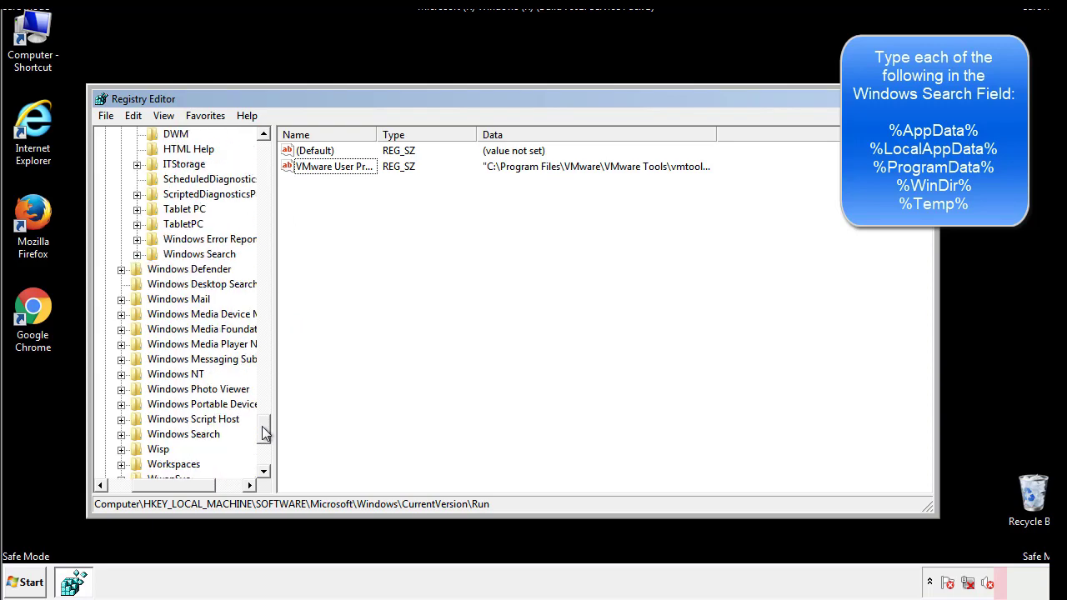
pyautogui.scroll(-3)
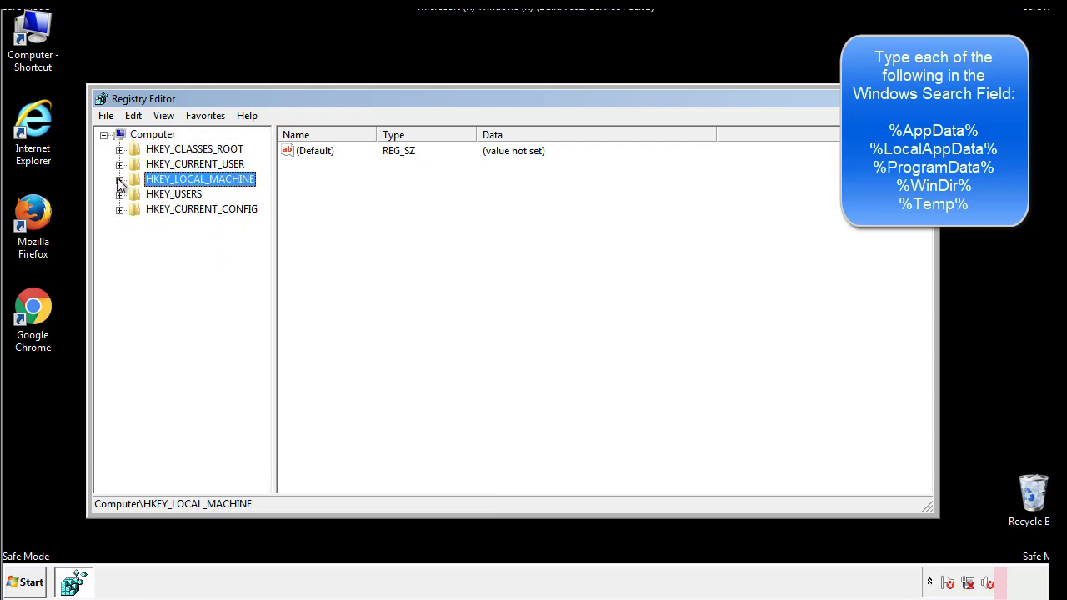
# - Inspect HKEY_CURRENT_USER's CurrentVersion Run key, which holds only DAEMON Tools, then collapse it back to Windows
pyautogui.click(120, 163)
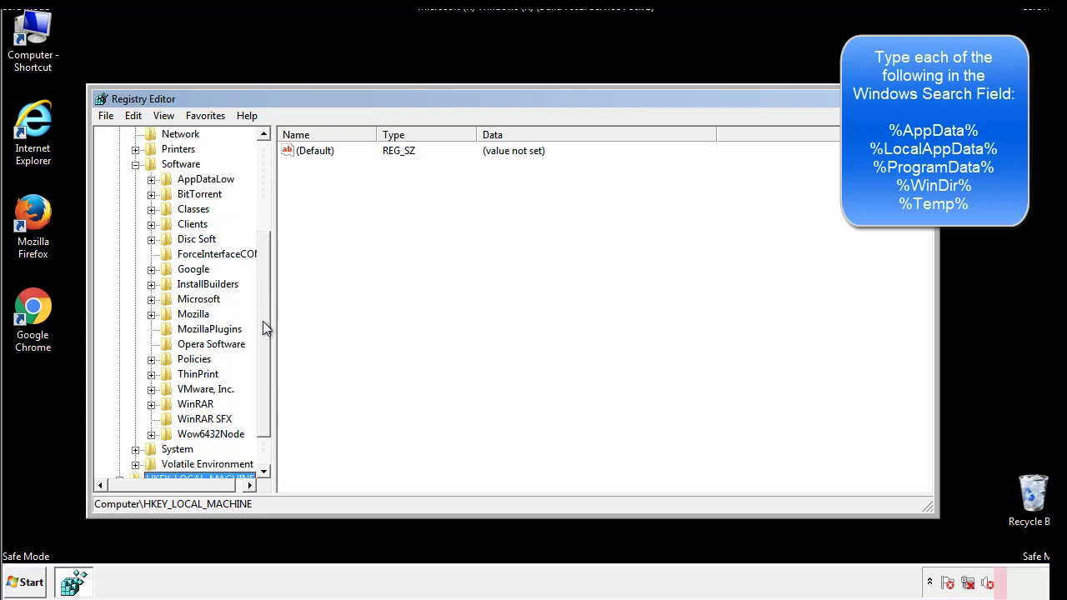
pyautogui.moveTo(169, 336)
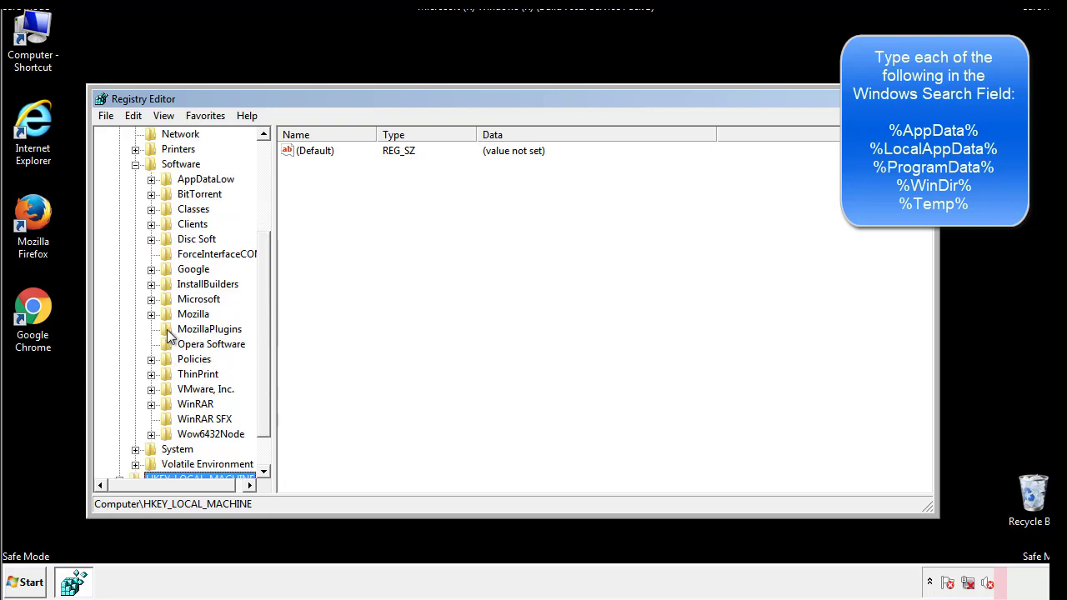
pyautogui.moveTo(162, 225)
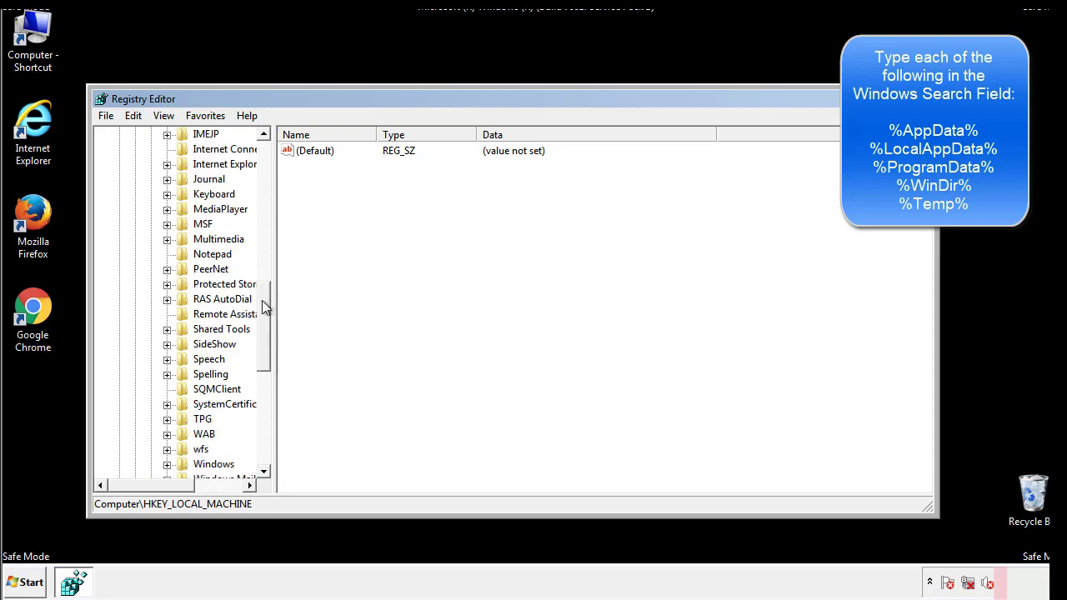
pyautogui.scroll(-3)
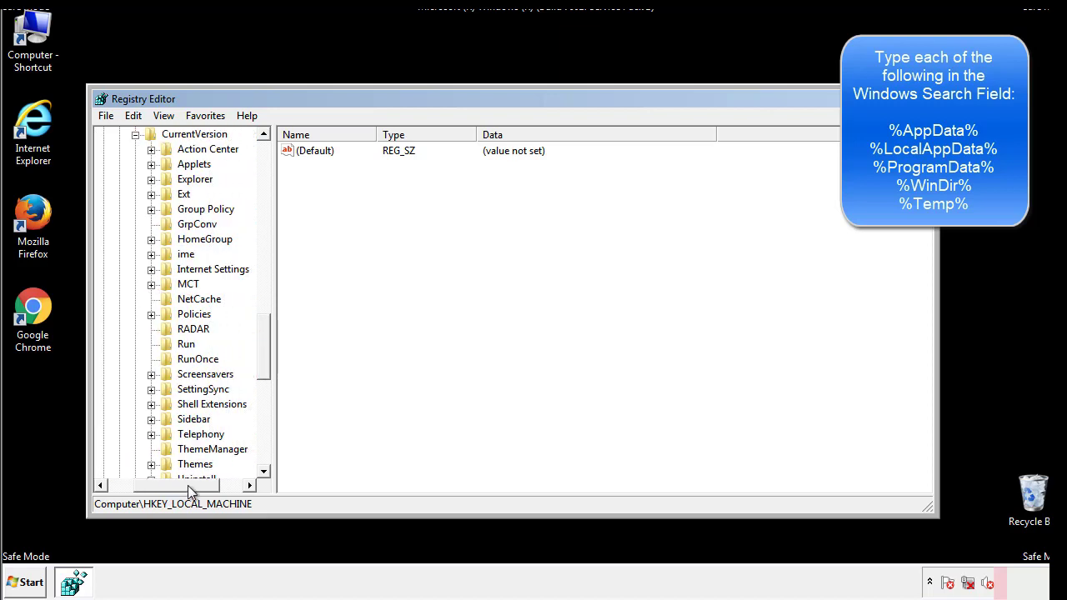
pyautogui.click(186, 343)
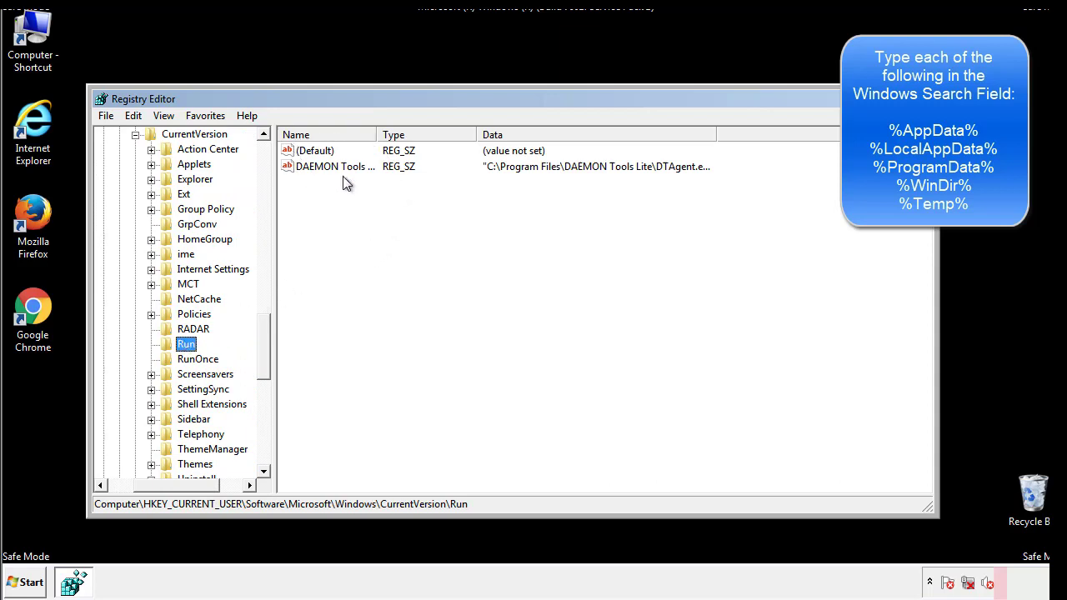
pyautogui.moveTo(457, 196)
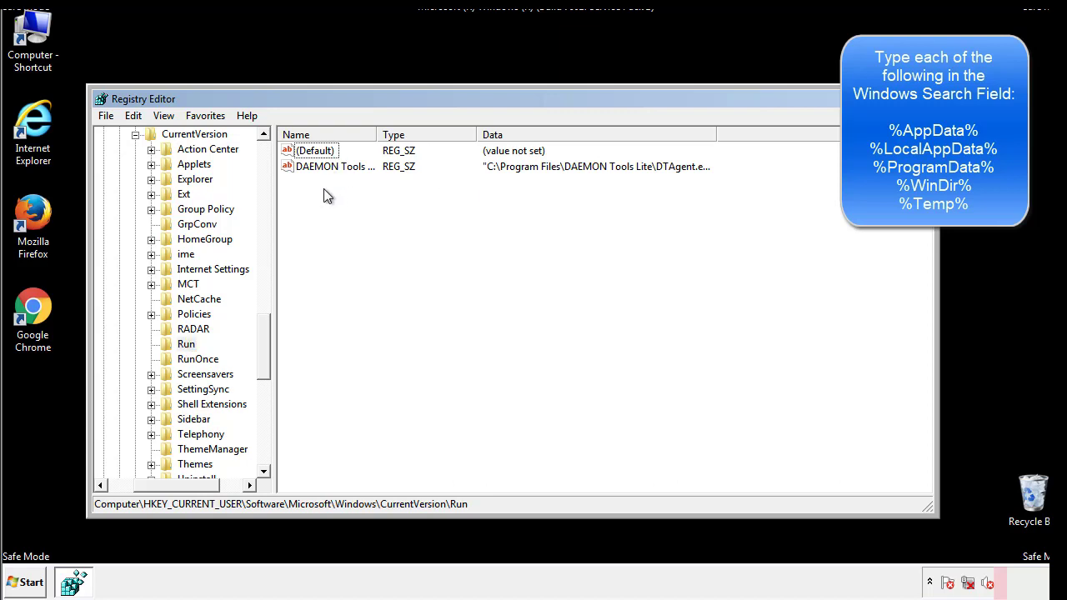
pyautogui.moveTo(386, 196)
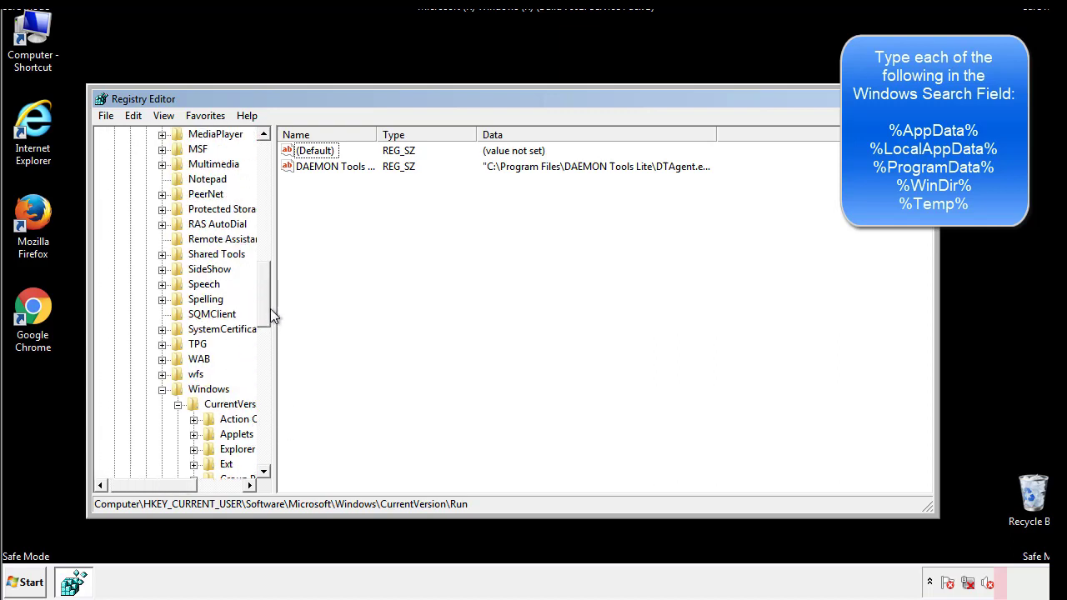
pyautogui.click(208, 390)
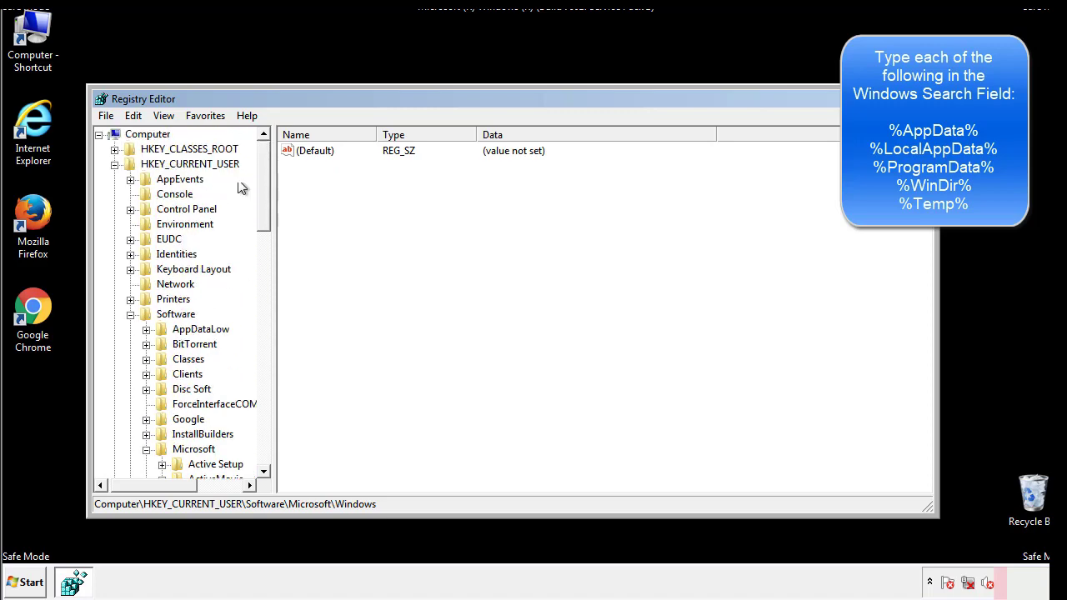
# - Find %temp% in the registry and delete every value in the Temporary Files key
pyautogui.click(133, 115)
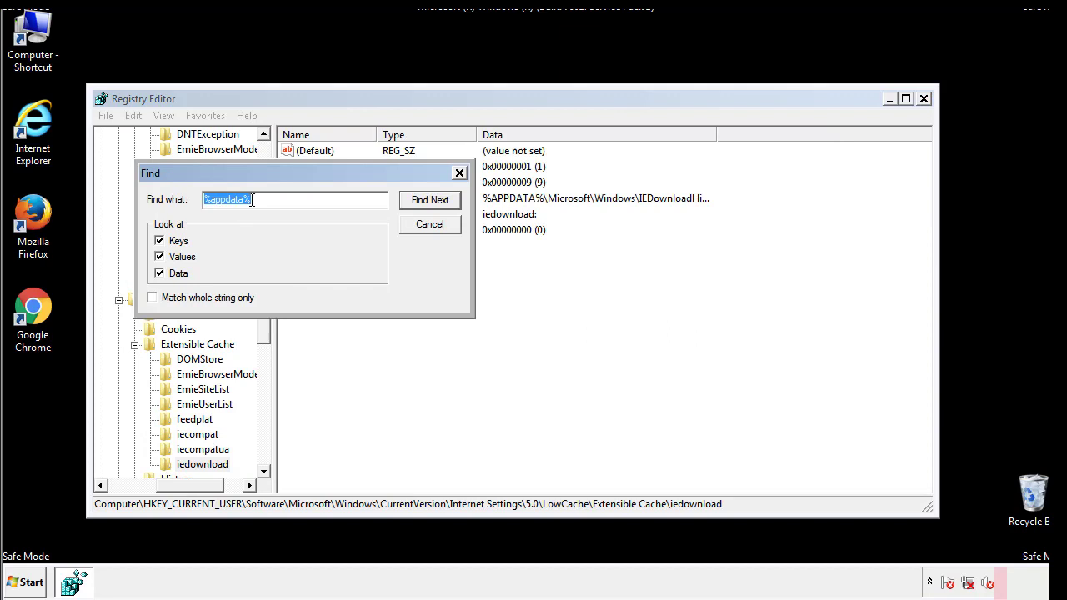
pyautogui.write('%temp%')
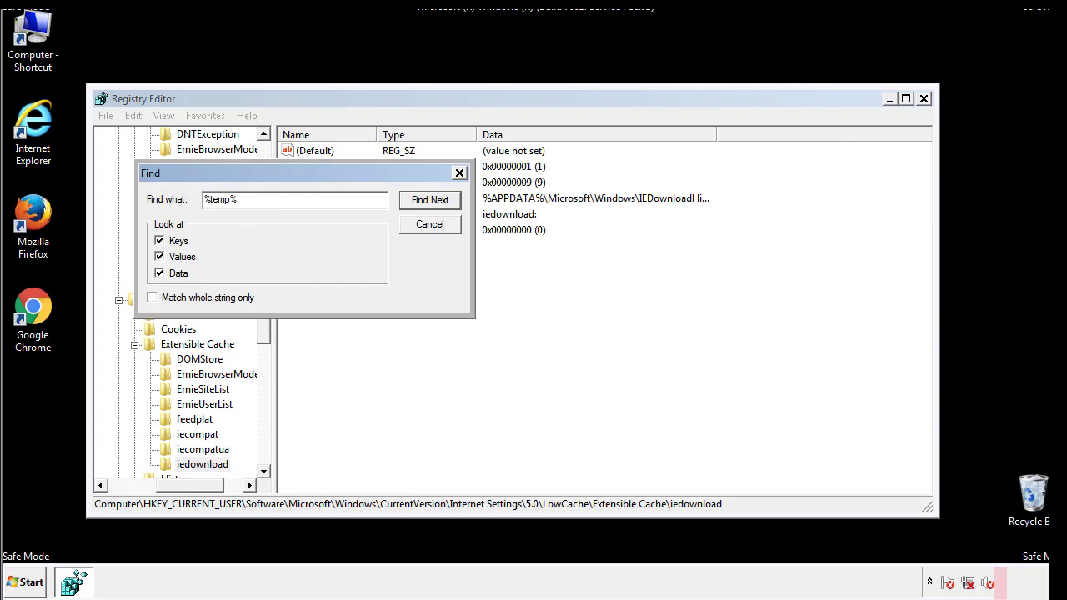
pyautogui.click(430, 199)
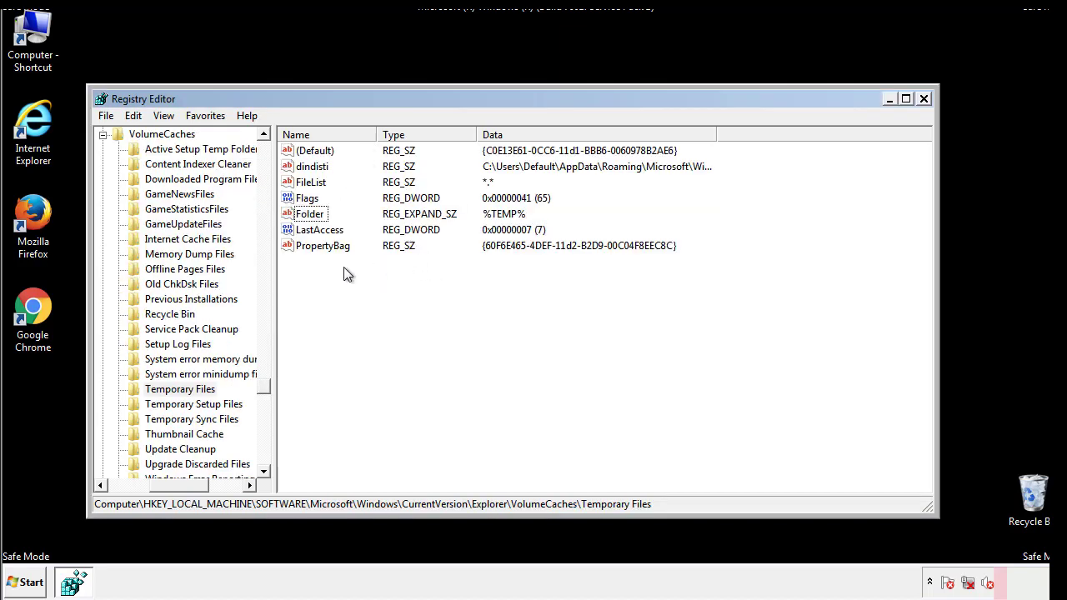
pyautogui.press('ctrl+a')
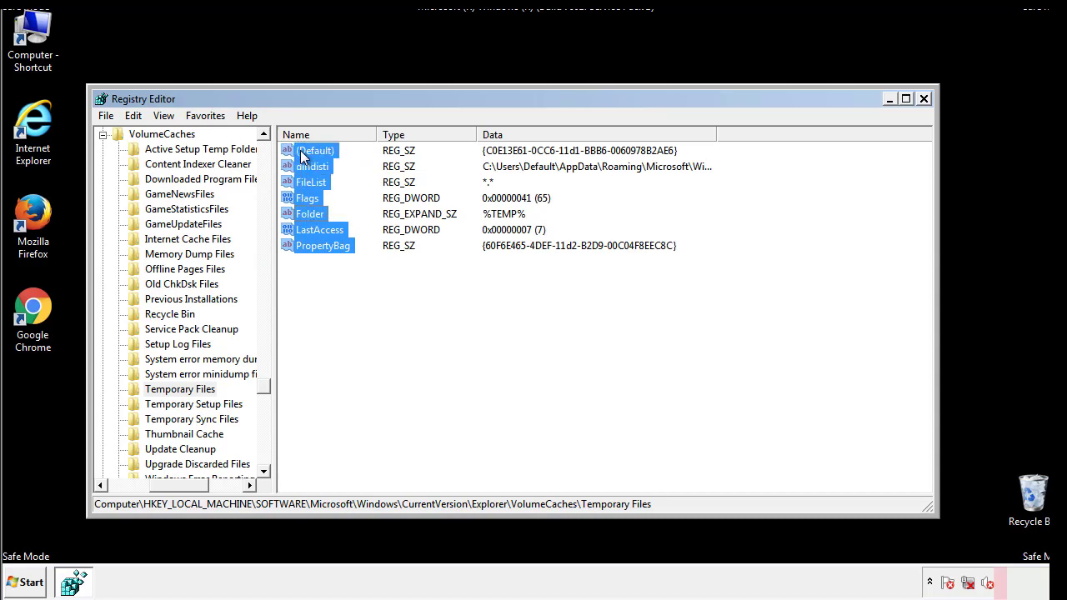
pyautogui.rightClick(316, 150)
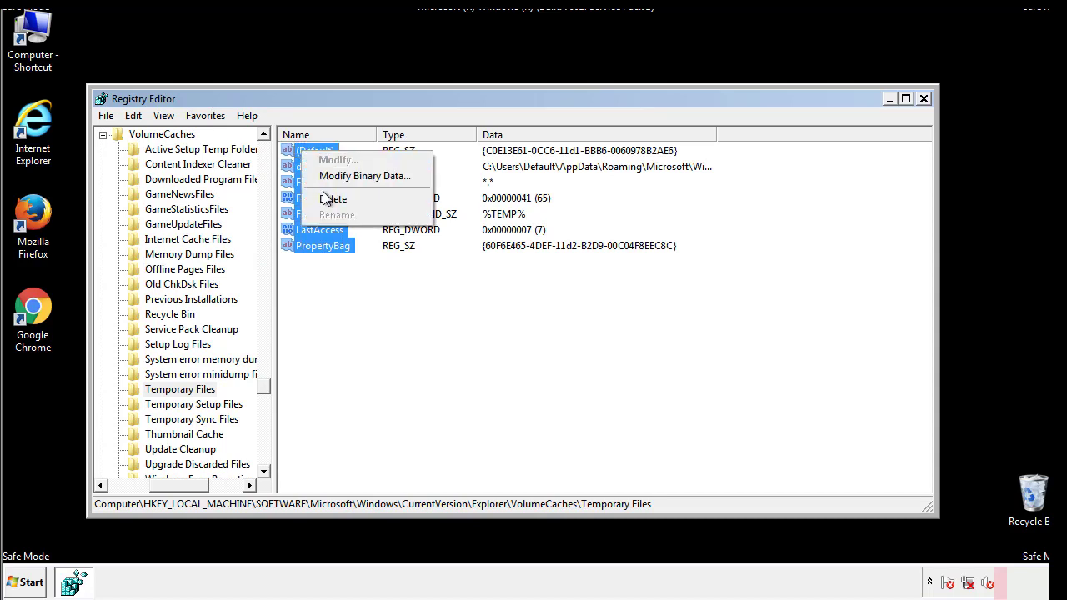
pyautogui.click(332, 198)
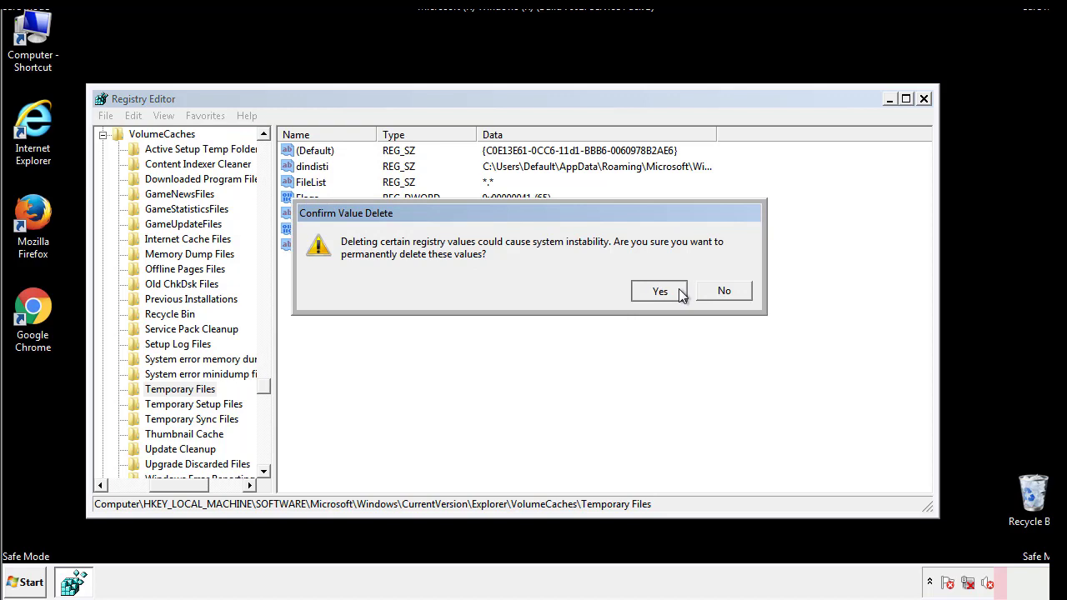
pyautogui.click(659, 291)
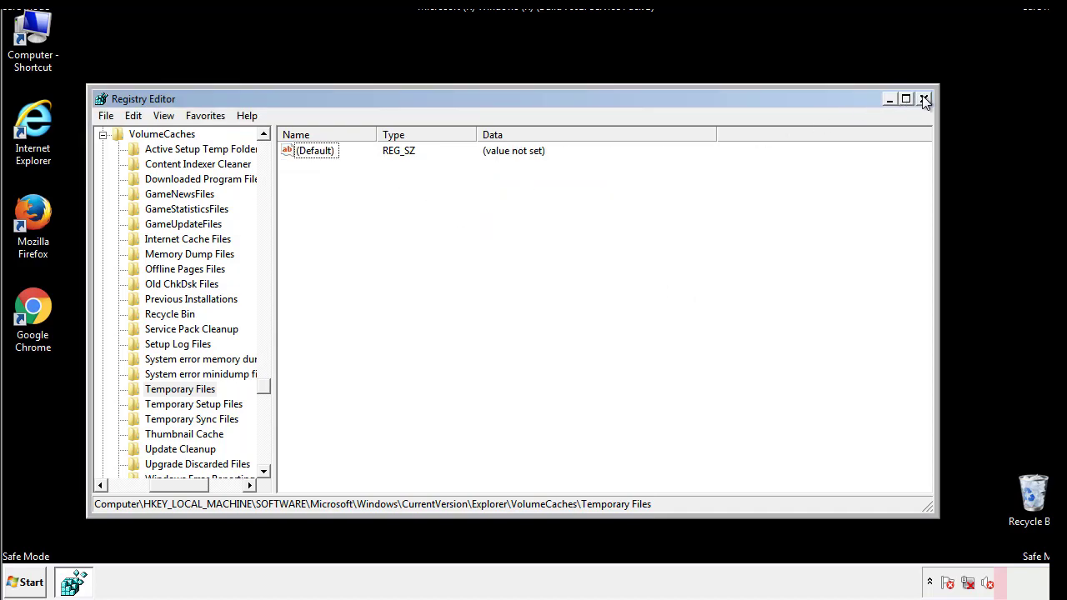
# - Close Registry Editor and type msconfig into the Start menu search box
pyautogui.click(923, 98)
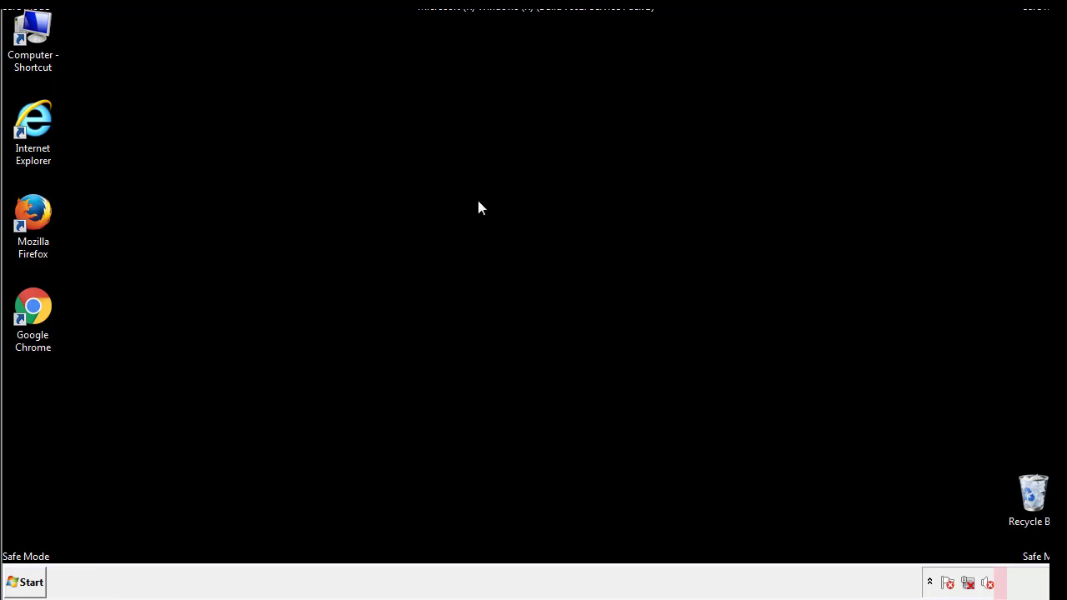
pyautogui.moveTo(44, 418)
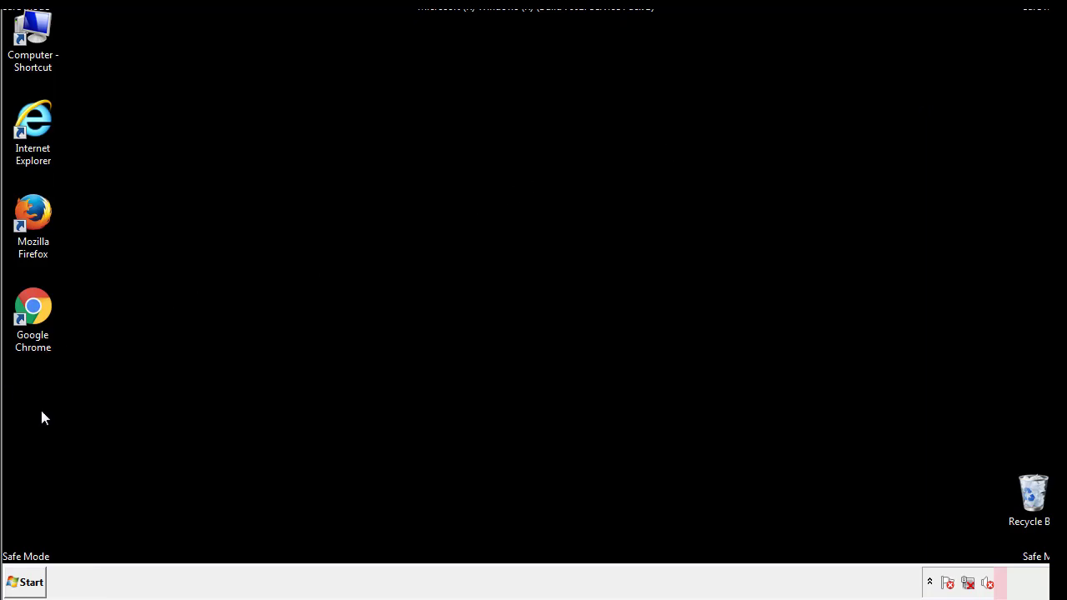
pyautogui.click(25, 581)
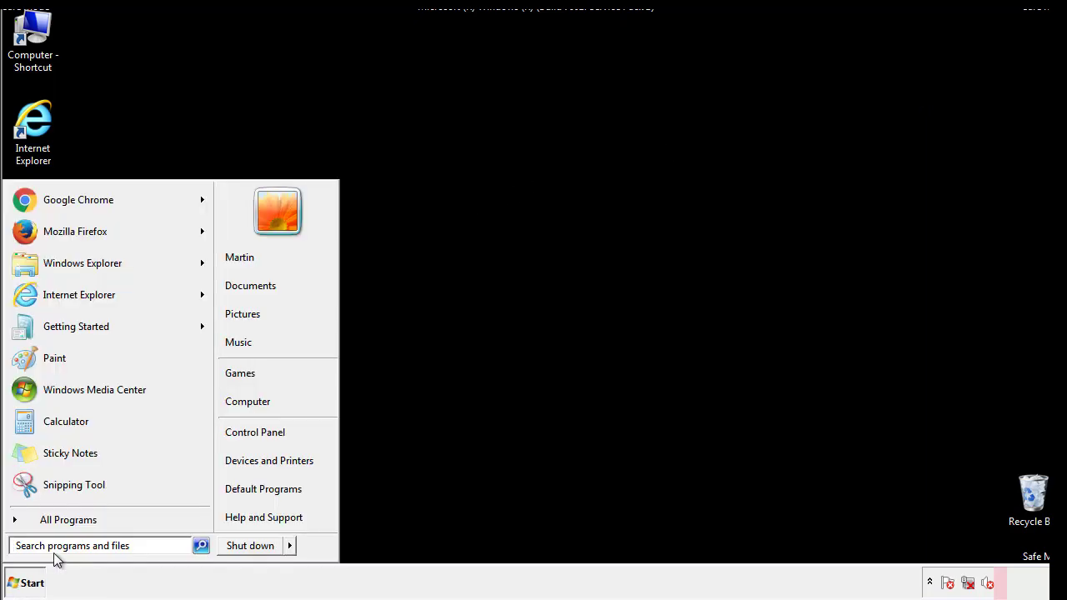
pyautogui.write('msconfig')
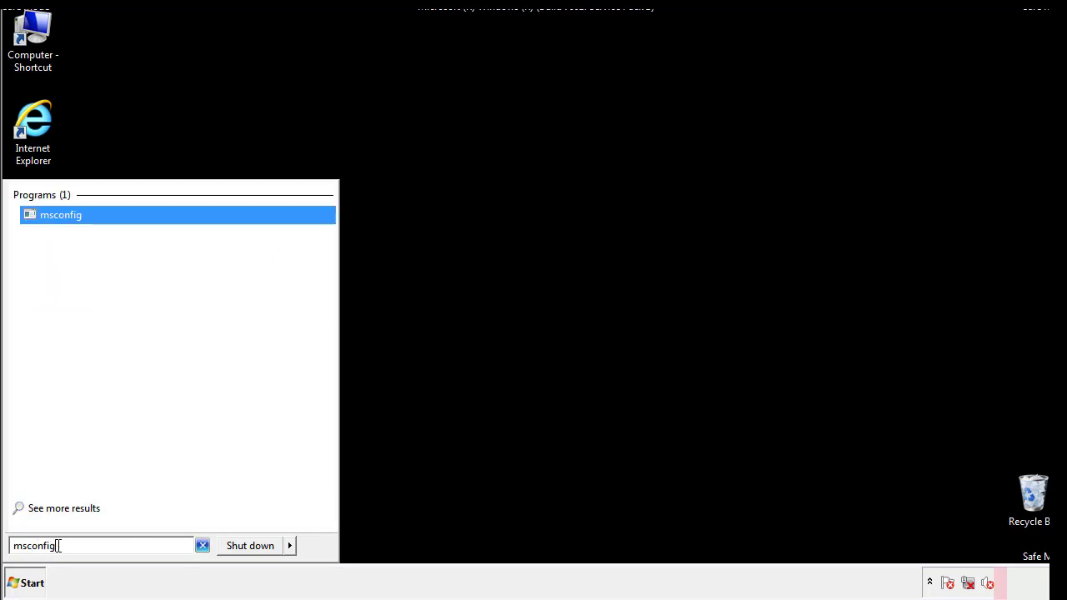
# - Clear the Safe boot option on the msconfig Boot tab and restart the computer
pyautogui.click(60, 214)
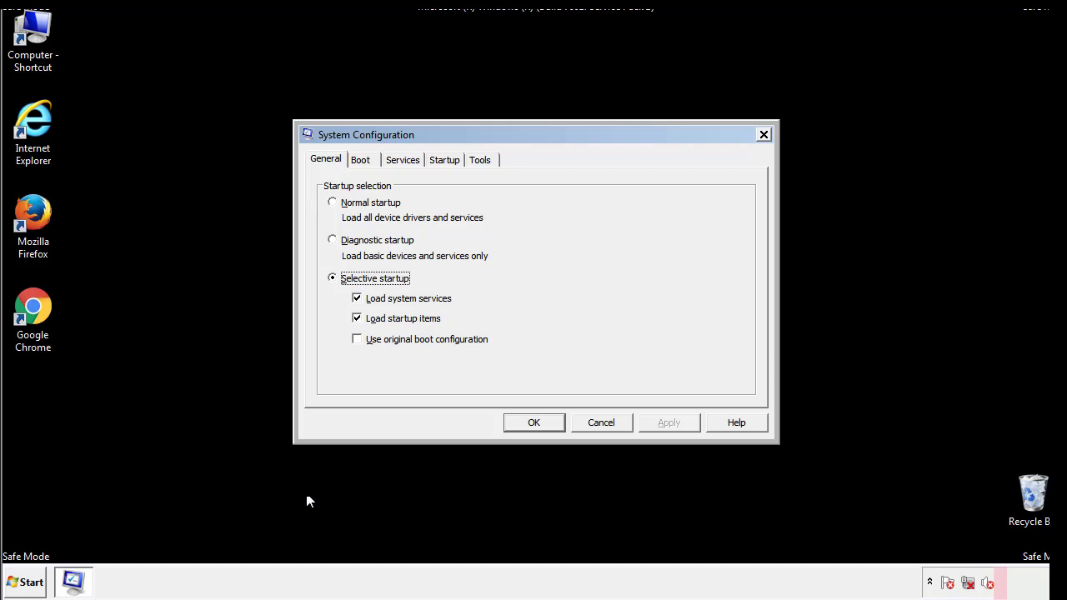
pyautogui.click(360, 159)
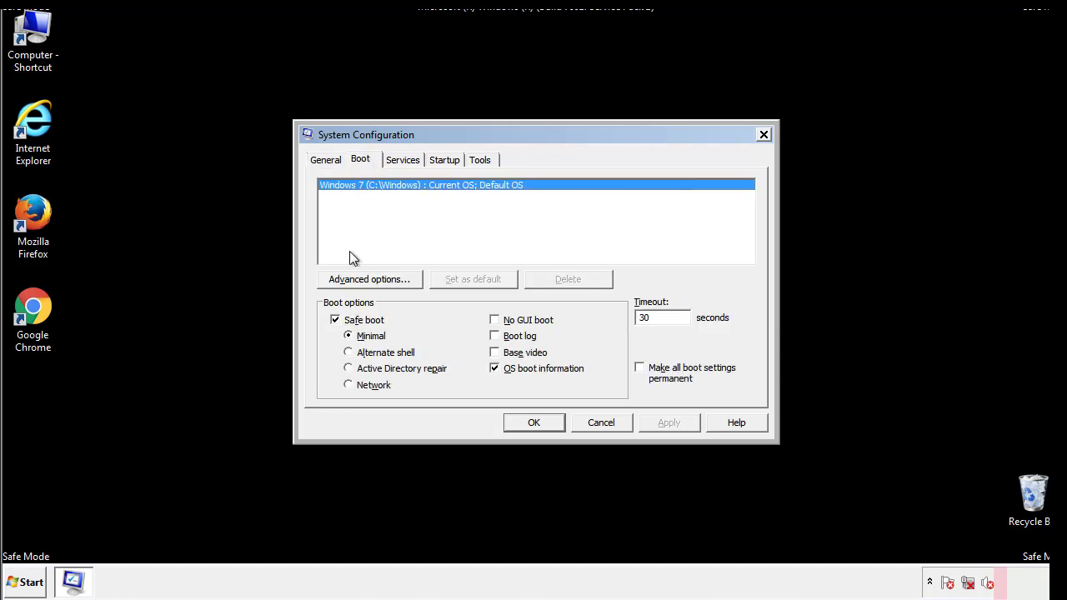
pyautogui.click(335, 320)
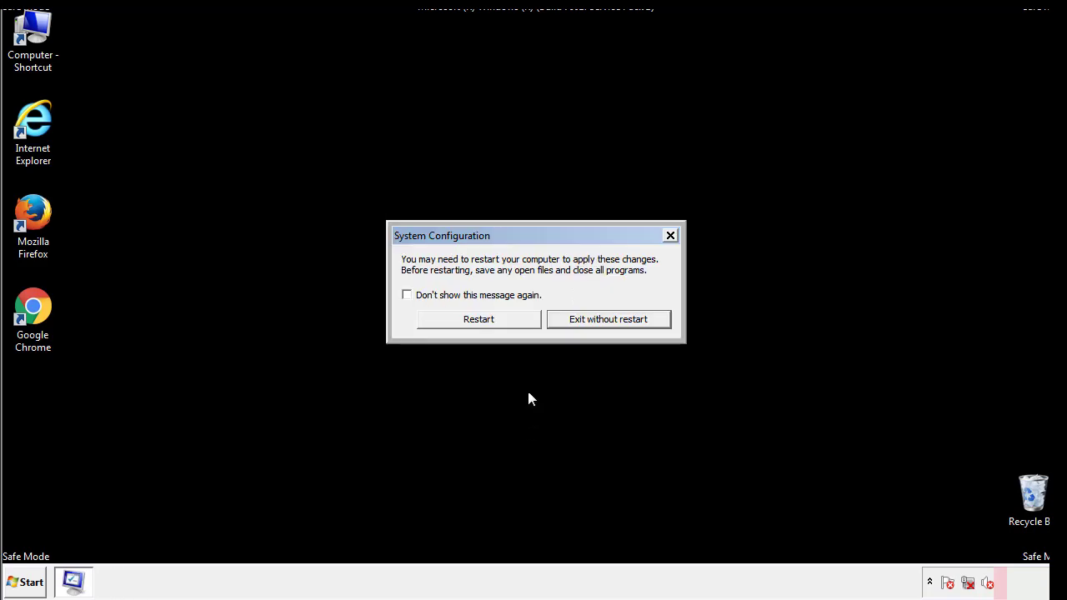
pyautogui.click(479, 318)
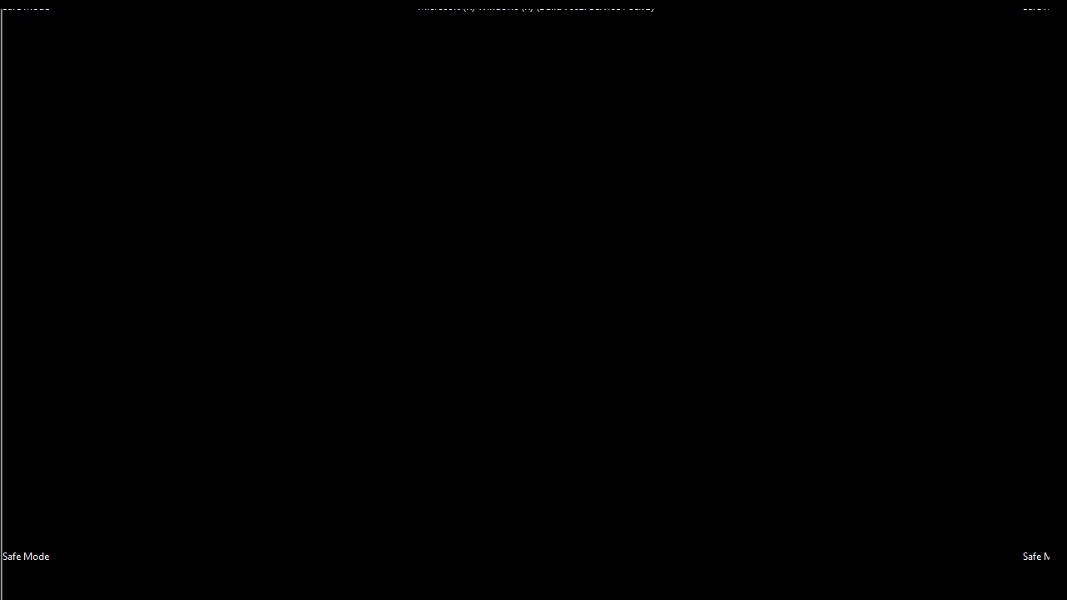